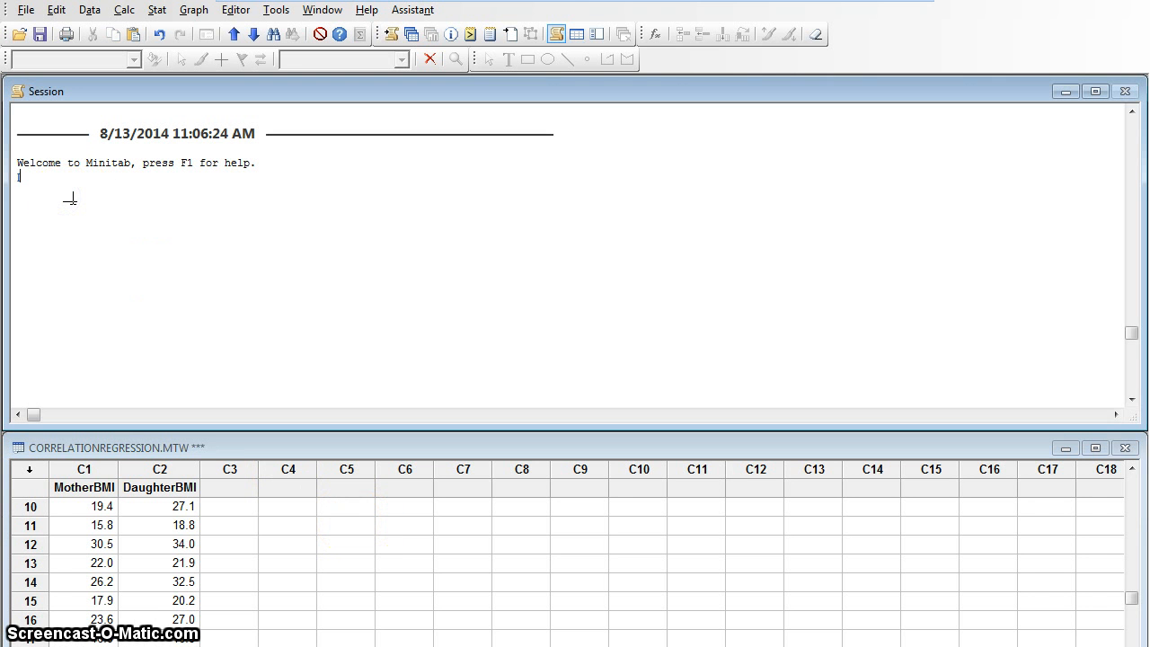
Write the question 'Is there a linear relationship between the BMI of a mother and the BMI of her daughter?' in the session notes
text(Is there a)
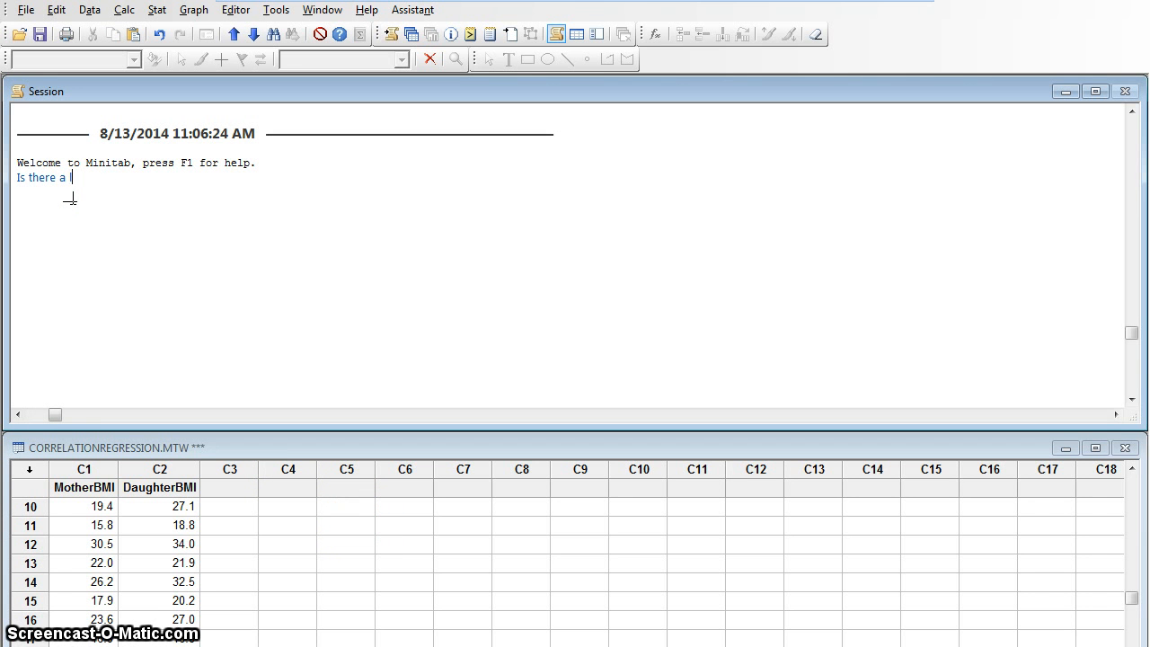
text(linear relationship between the BMI of the mother and the)
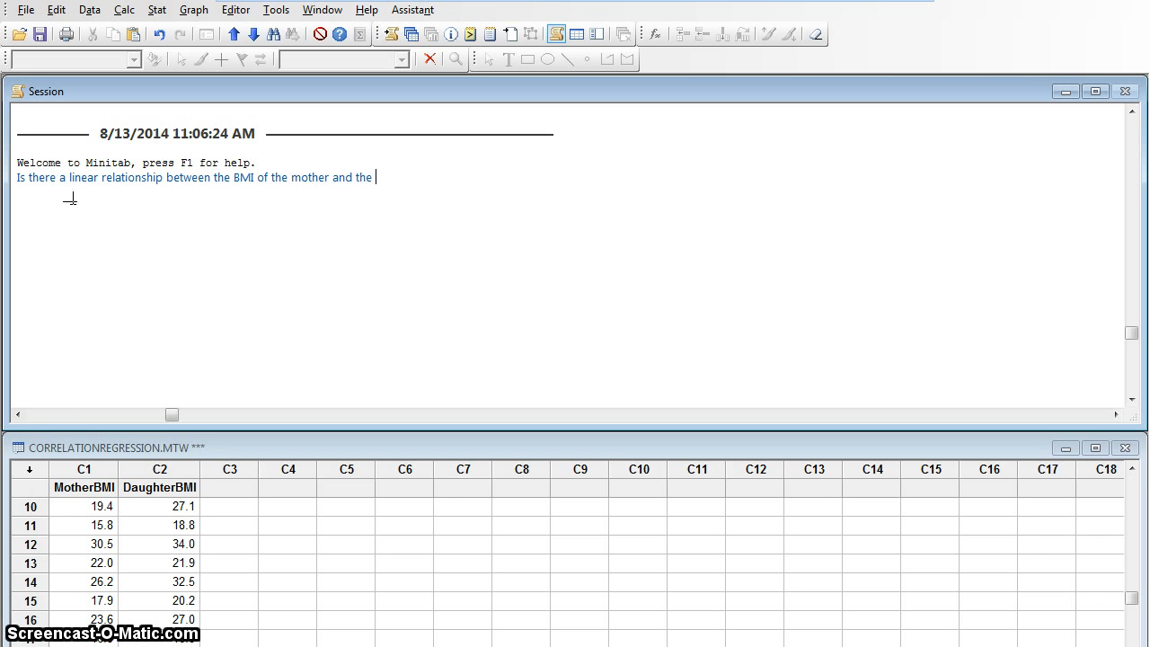
text(BMI of her)
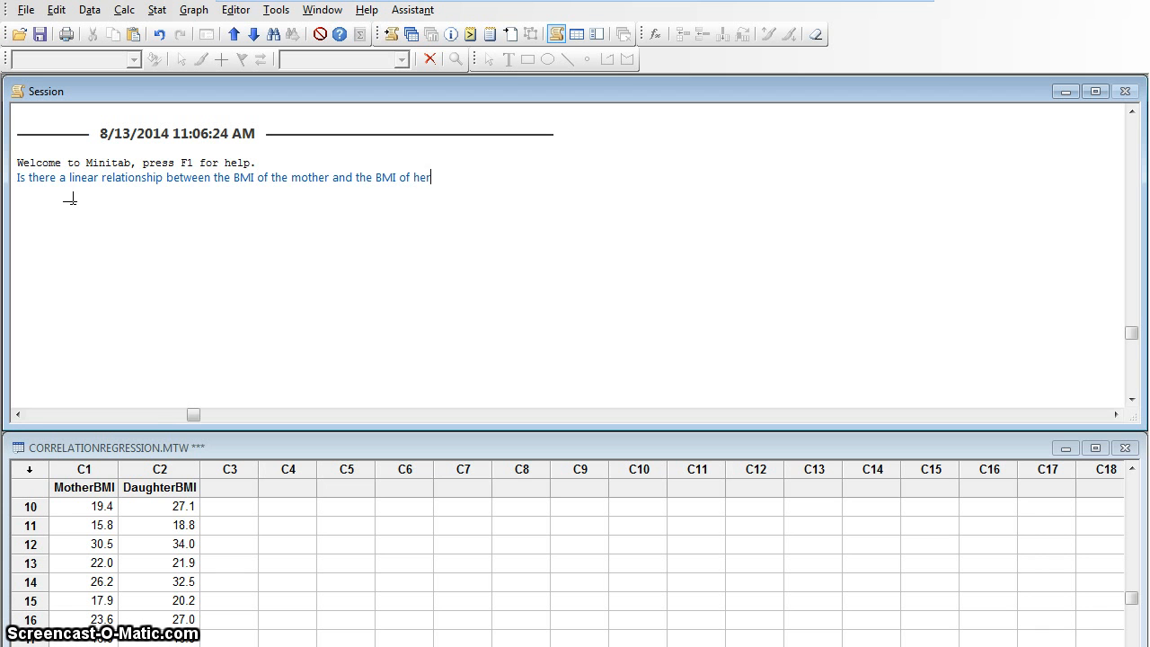
text(daughter?)
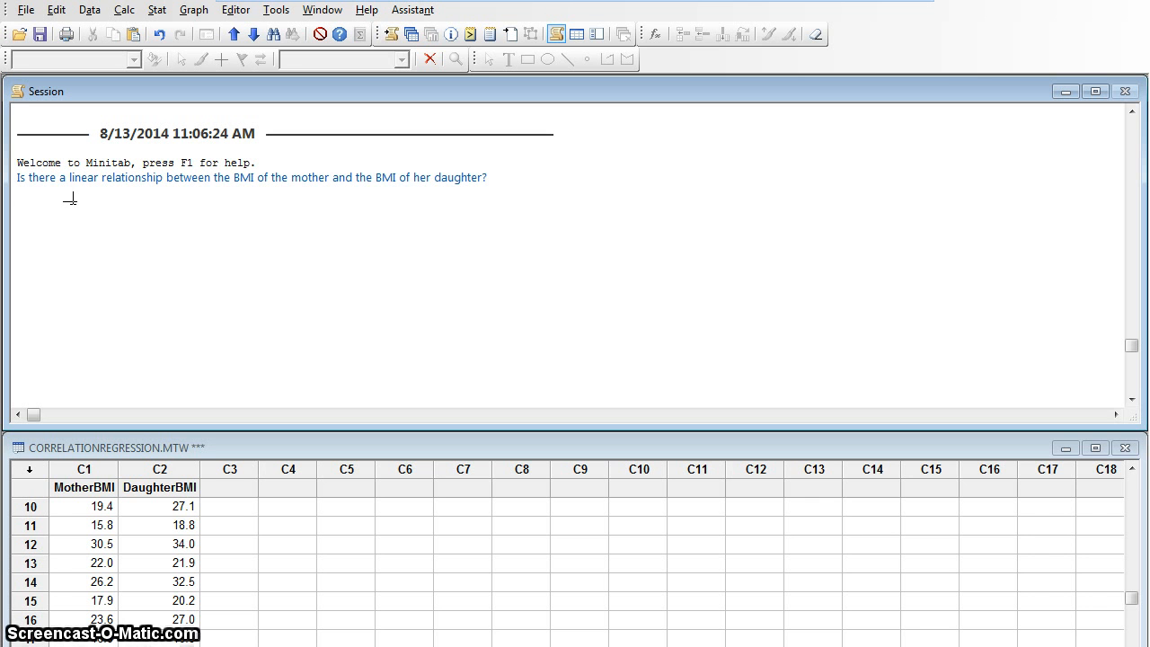
Note 95% confidence, H0: rho = 0 (no correlation) and H1: rho not equal 0 (correlation)
text(95% confidence.)
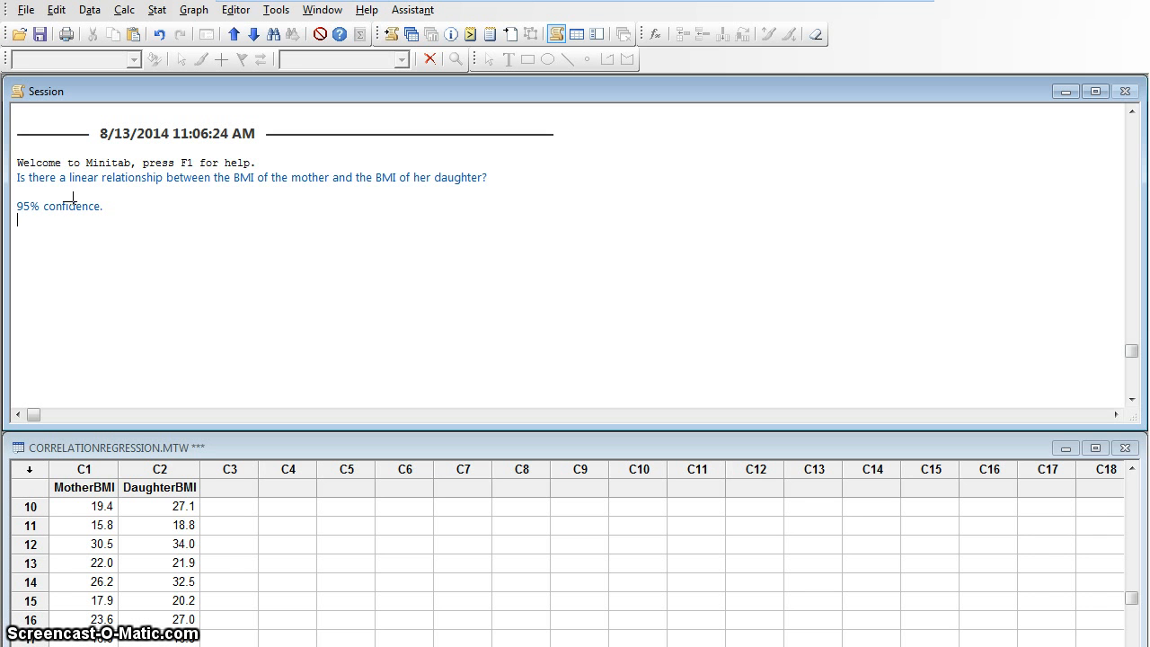
text(HO:)
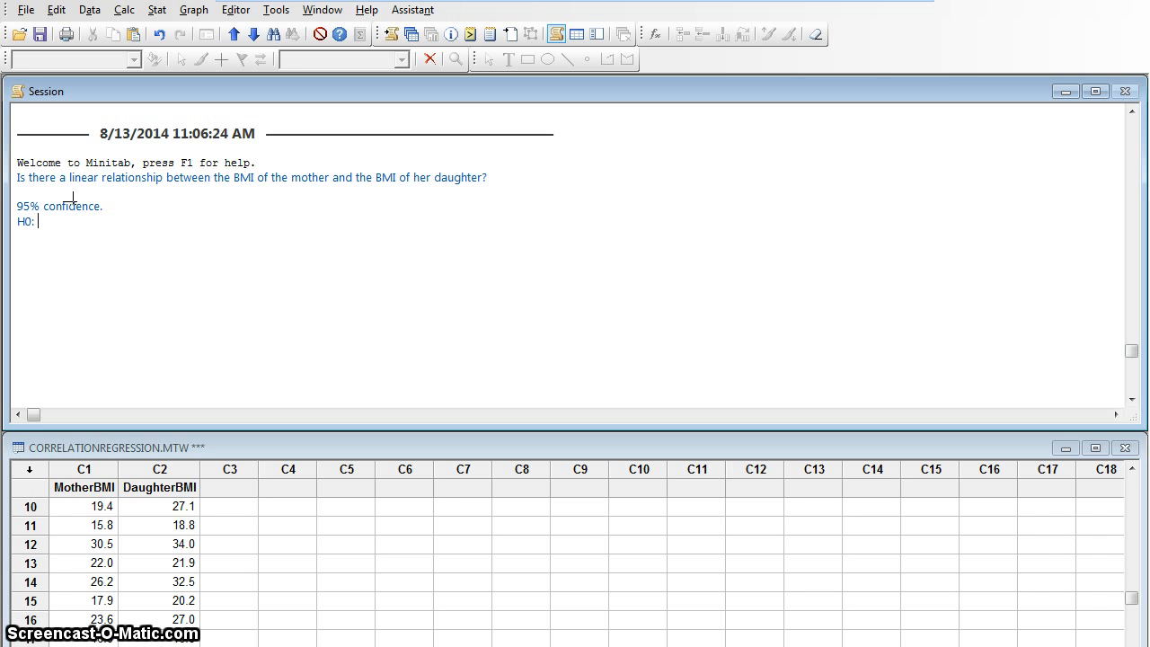
text(rho = 0 ()
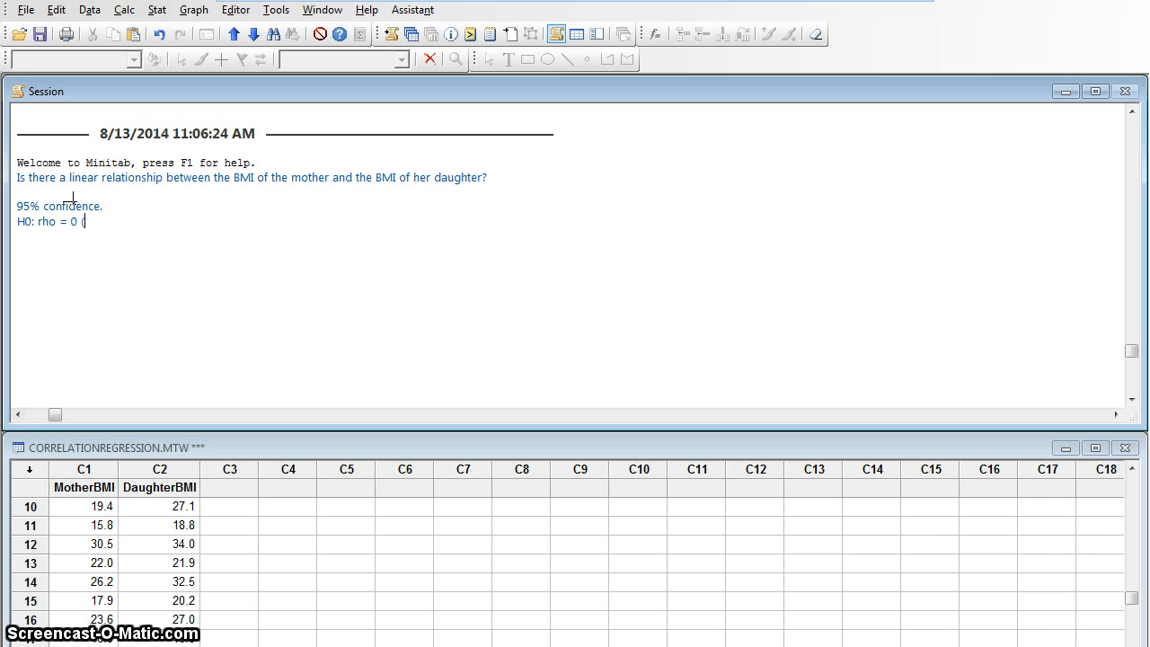
text(no correlation))
text(H1)
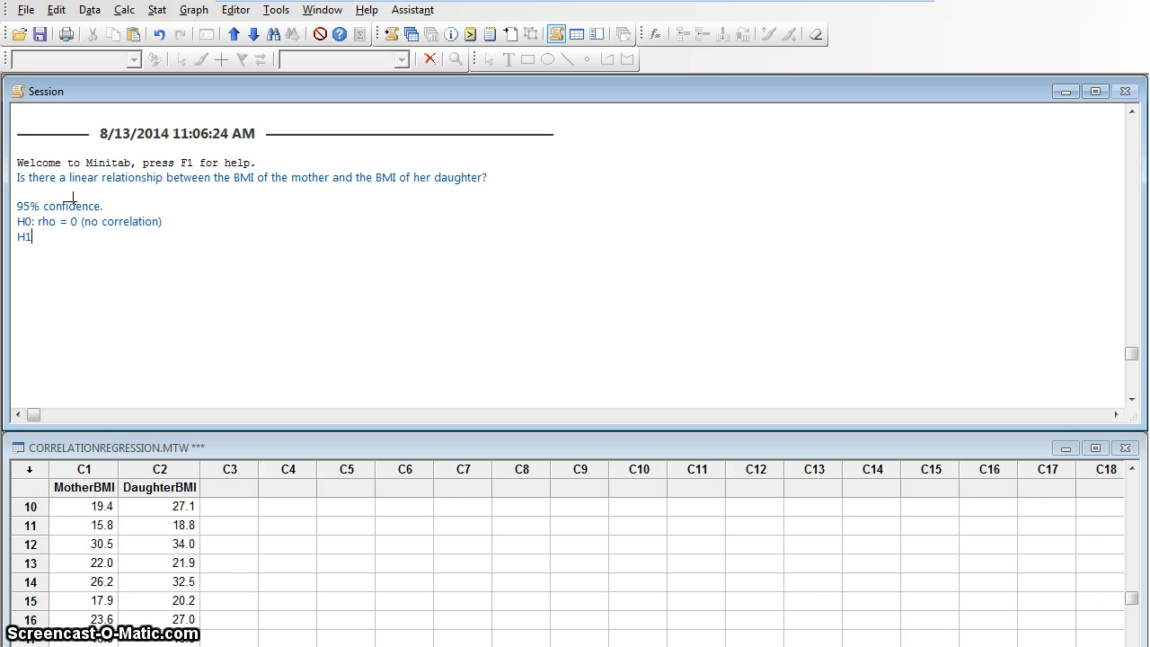
text(: rho not e)
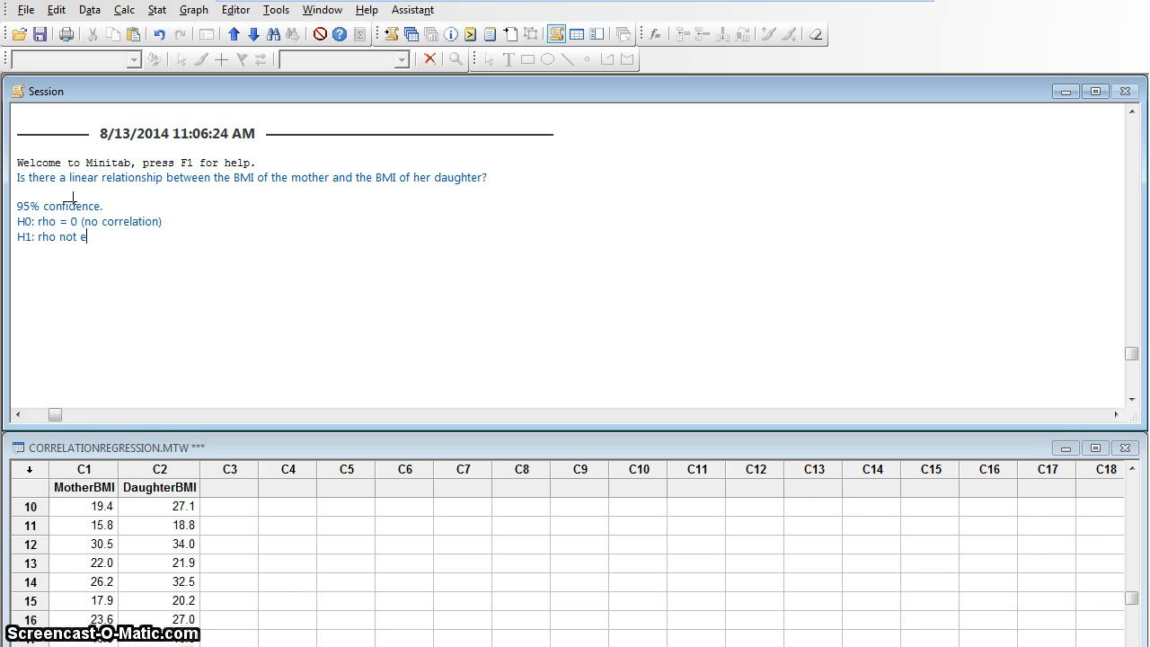
text(qual 0 (corre)
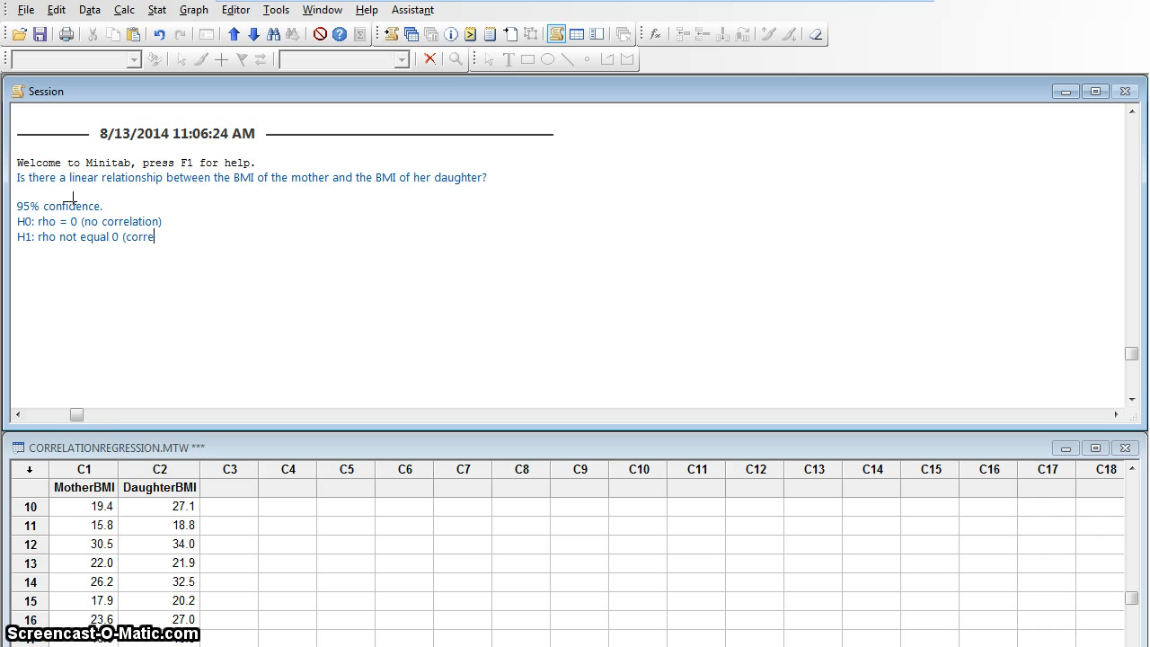
text(lation))
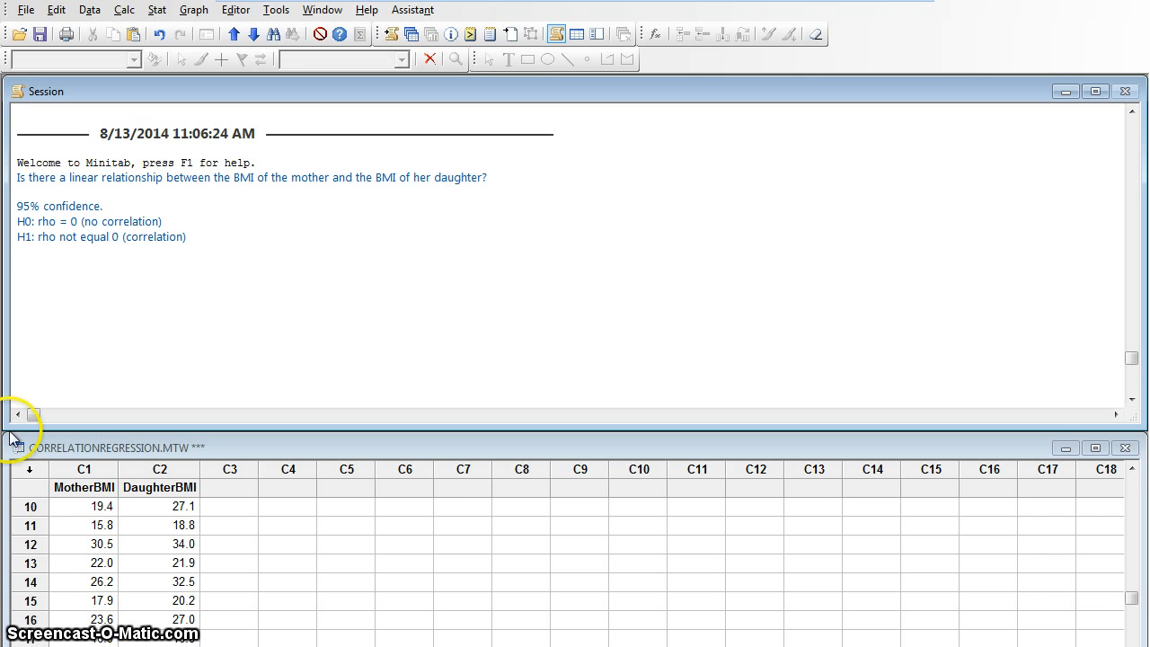
mouse_move(356, 507)
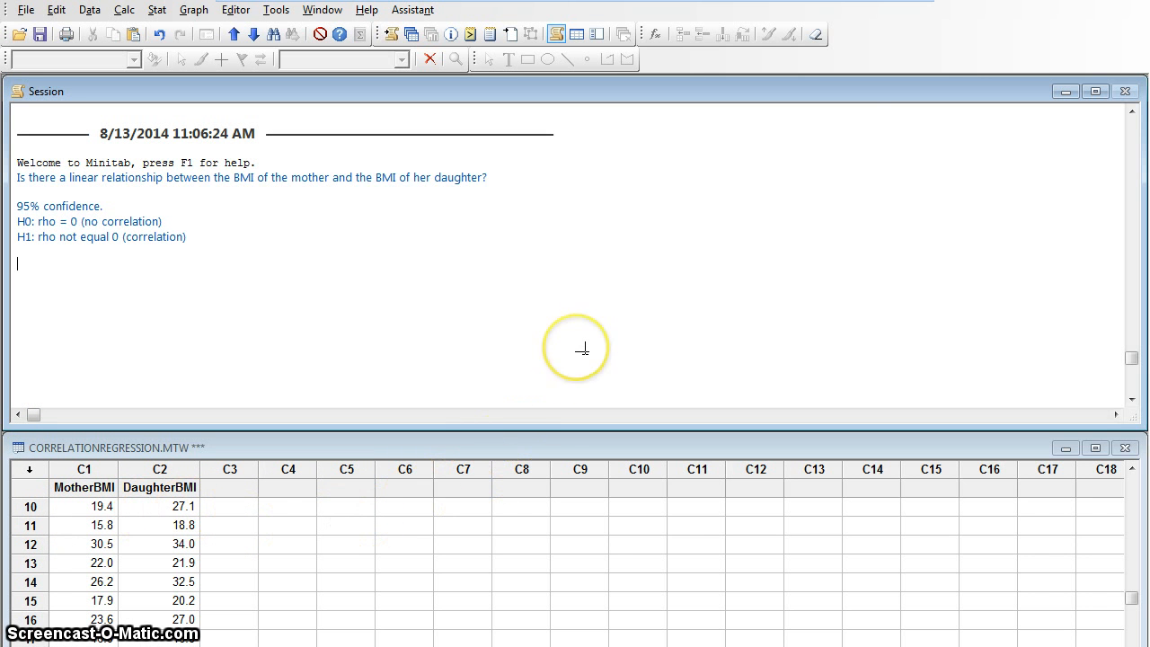
mouse_move(583, 348)
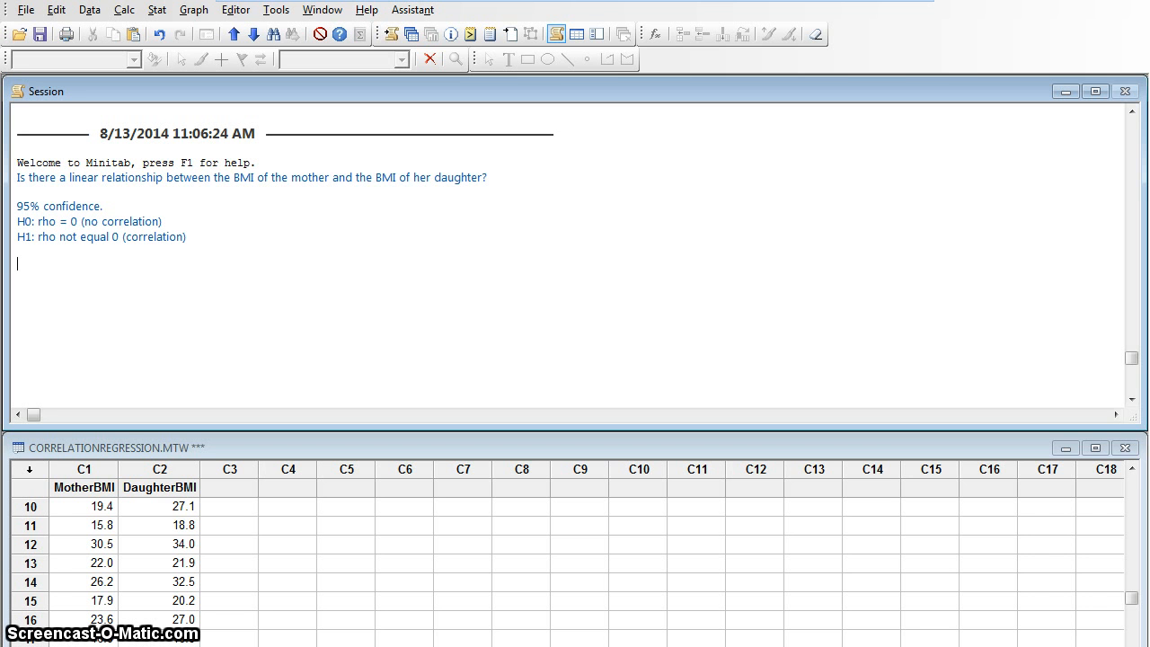
mouse_move(179, 65)
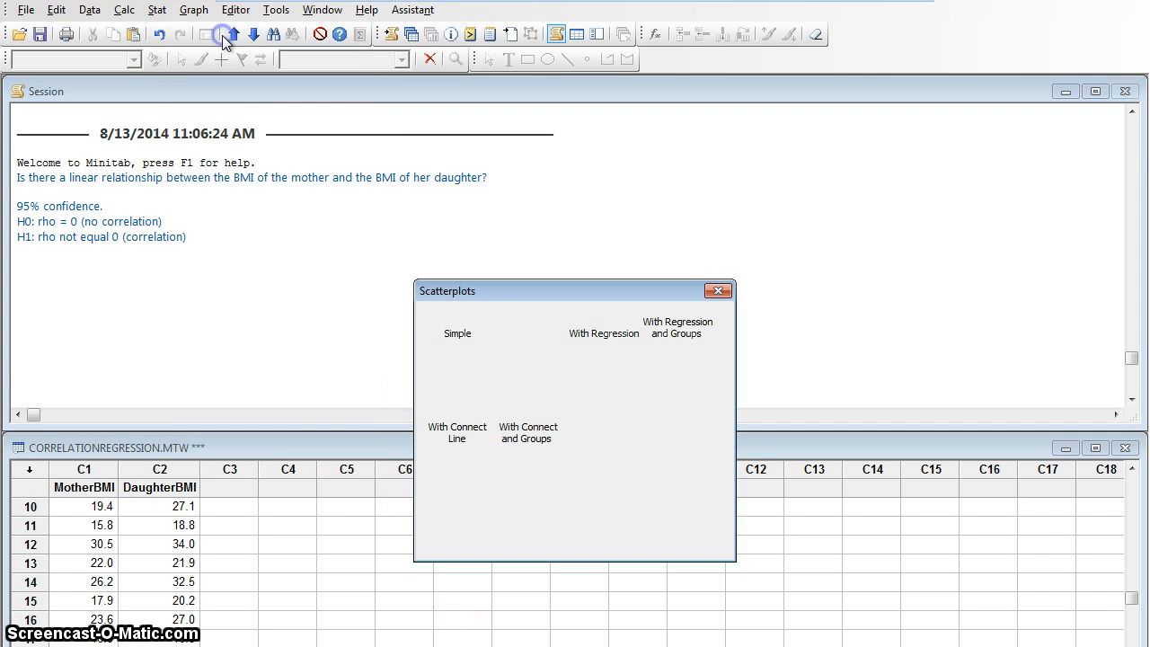
Draw a Simple scatterplot with DaughterBMI as Y and MotherBMI as X
click(456, 372)
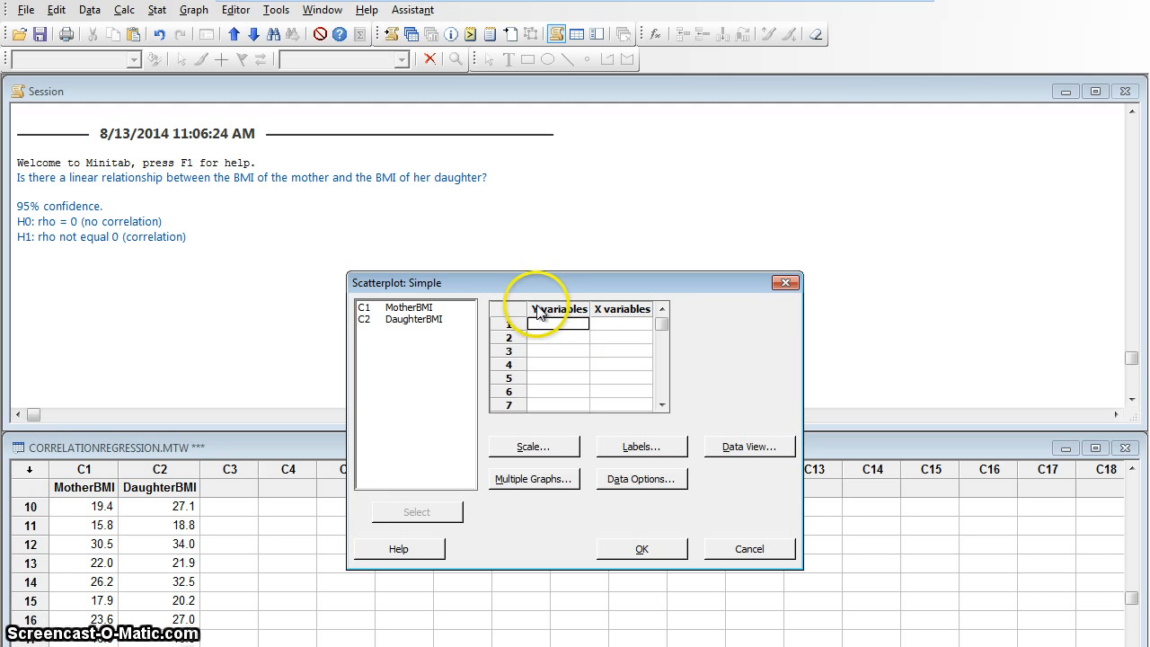
double_click(415, 320)
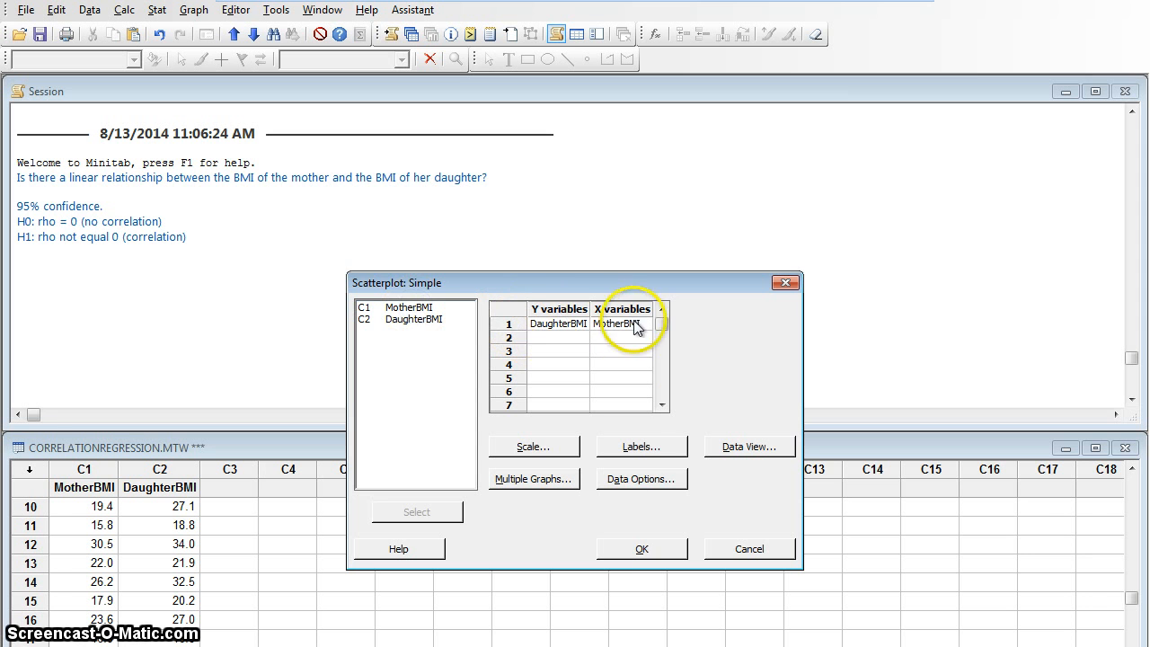
mouse_move(626, 557)
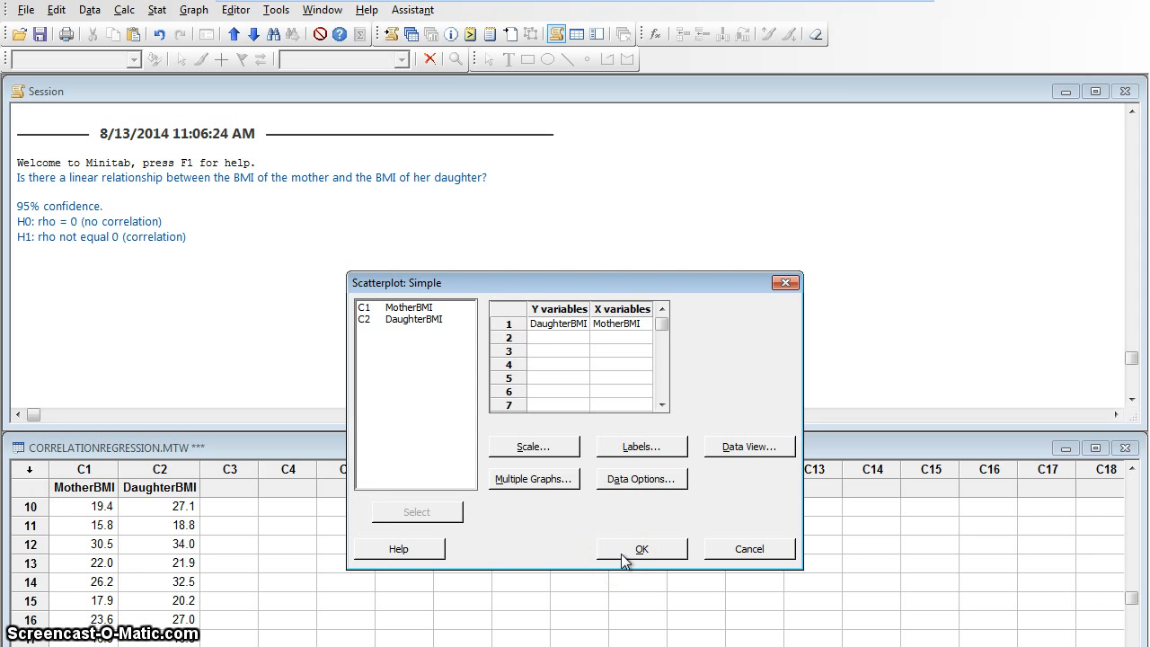
click(656, 547)
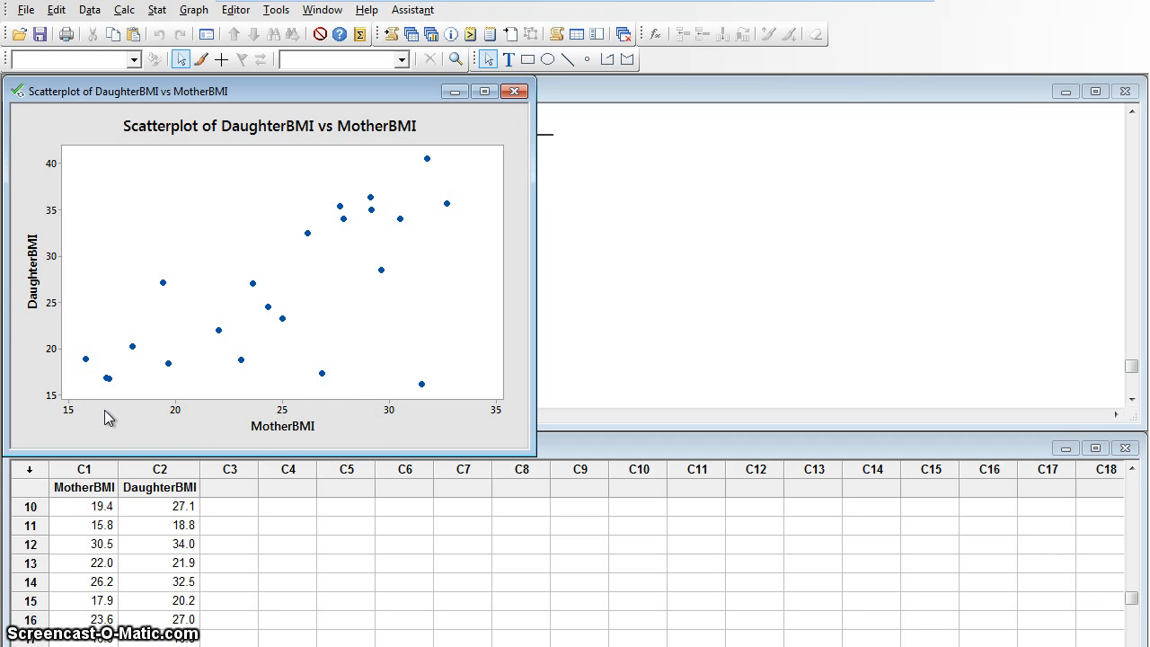
mouse_move(111, 406)
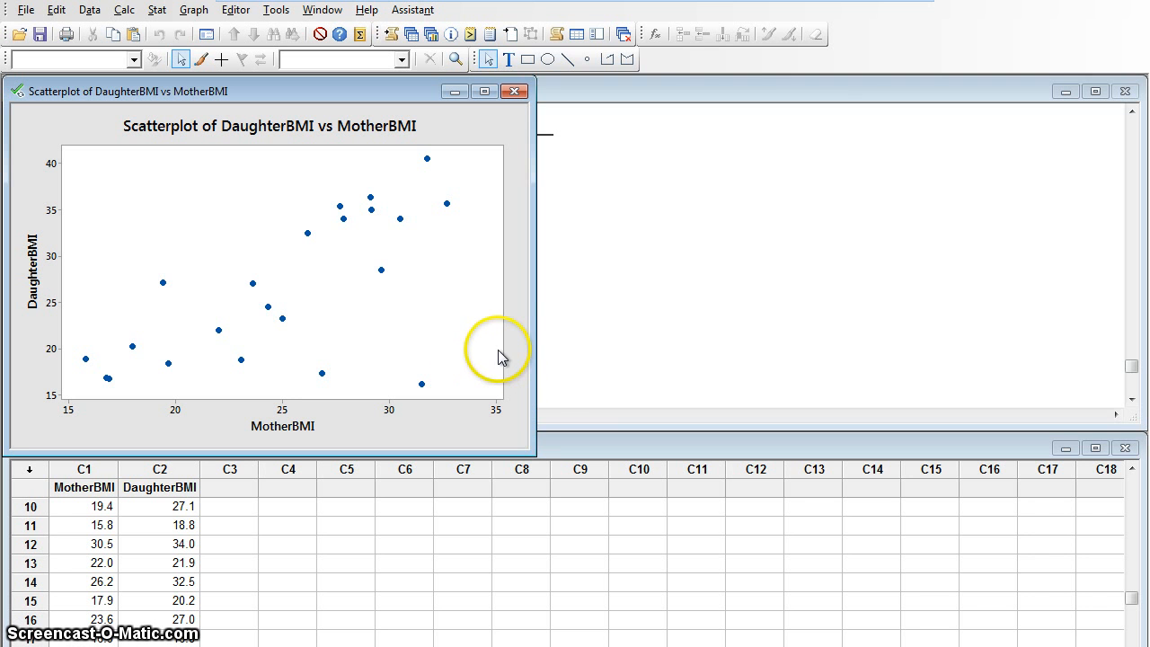
mouse_move(583, 317)
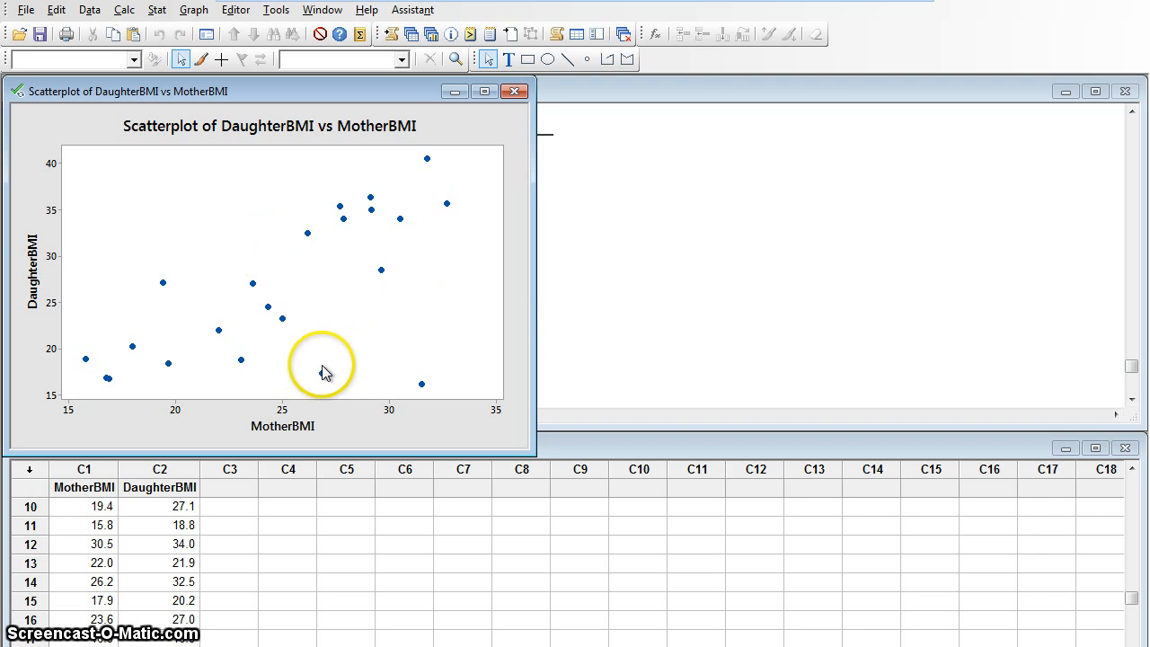
mouse_move(314, 397)
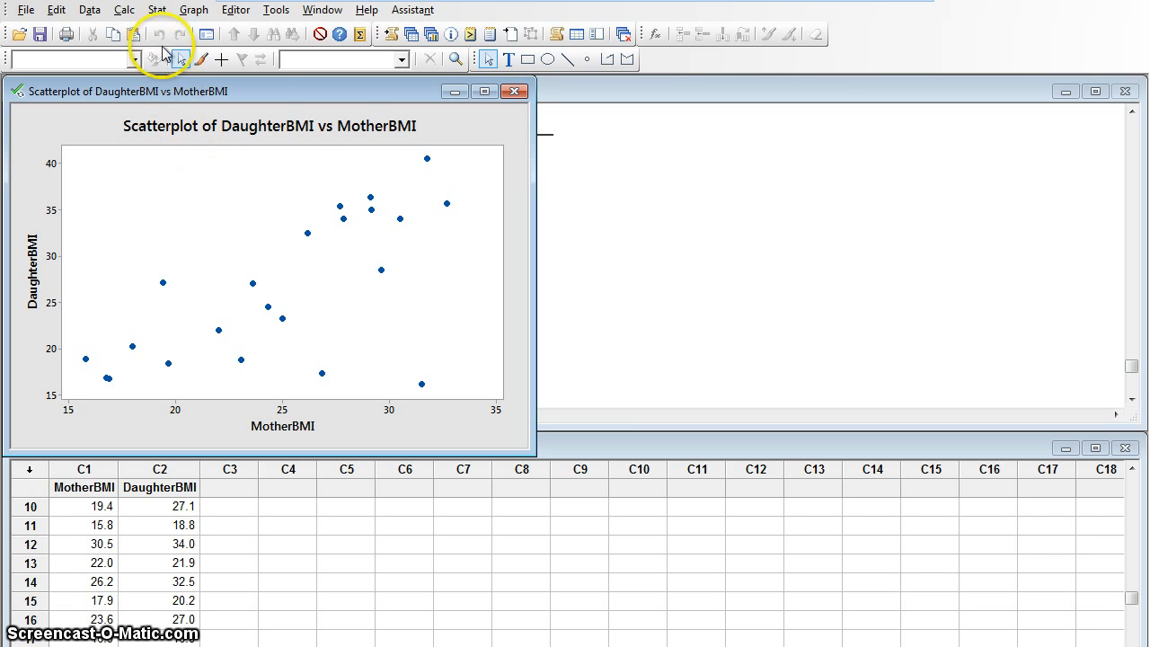
Start a Basic Statistics correlation with MotherBMI and DaughterBMI as variables
click(159, 10)
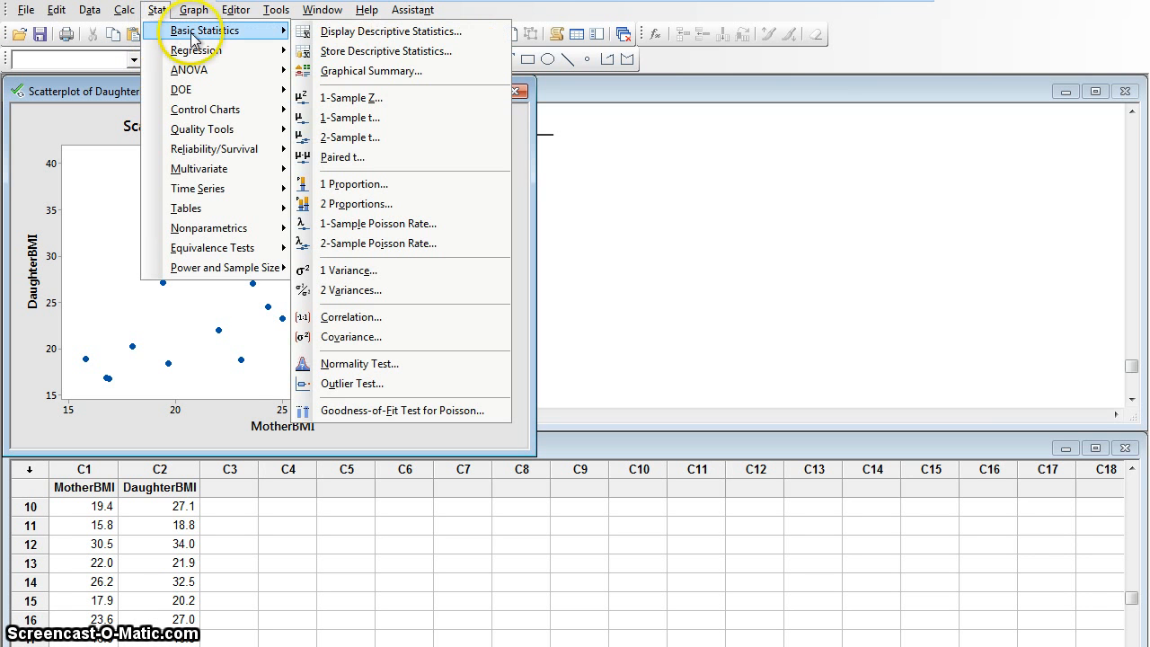
mouse_move(351, 320)
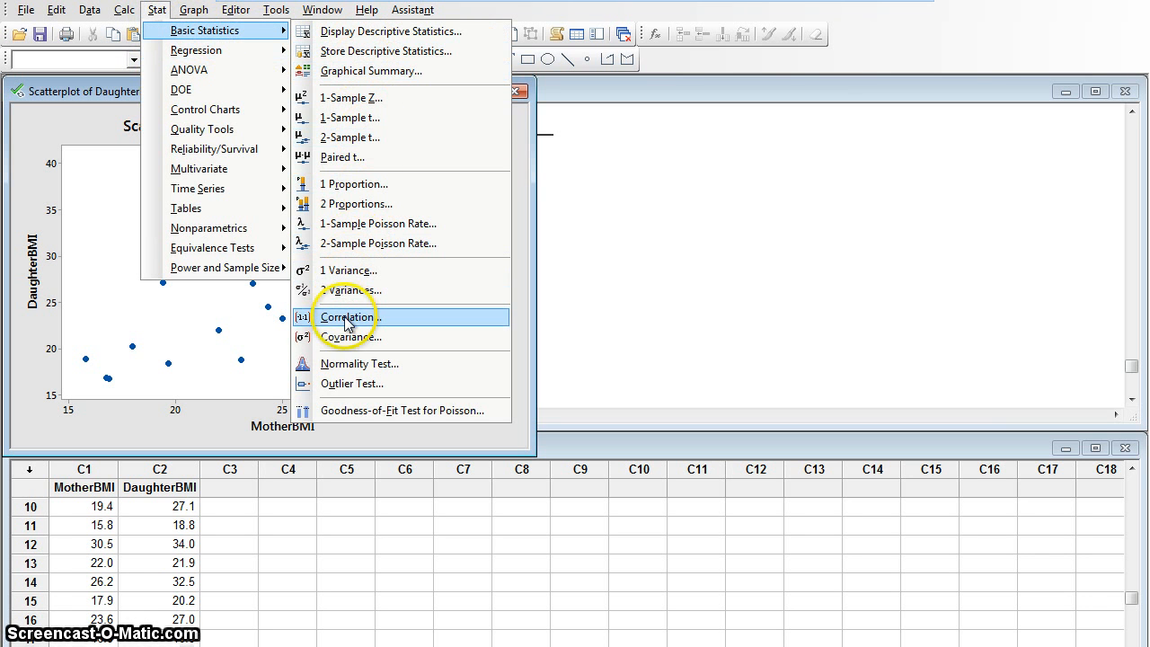
click(349, 317)
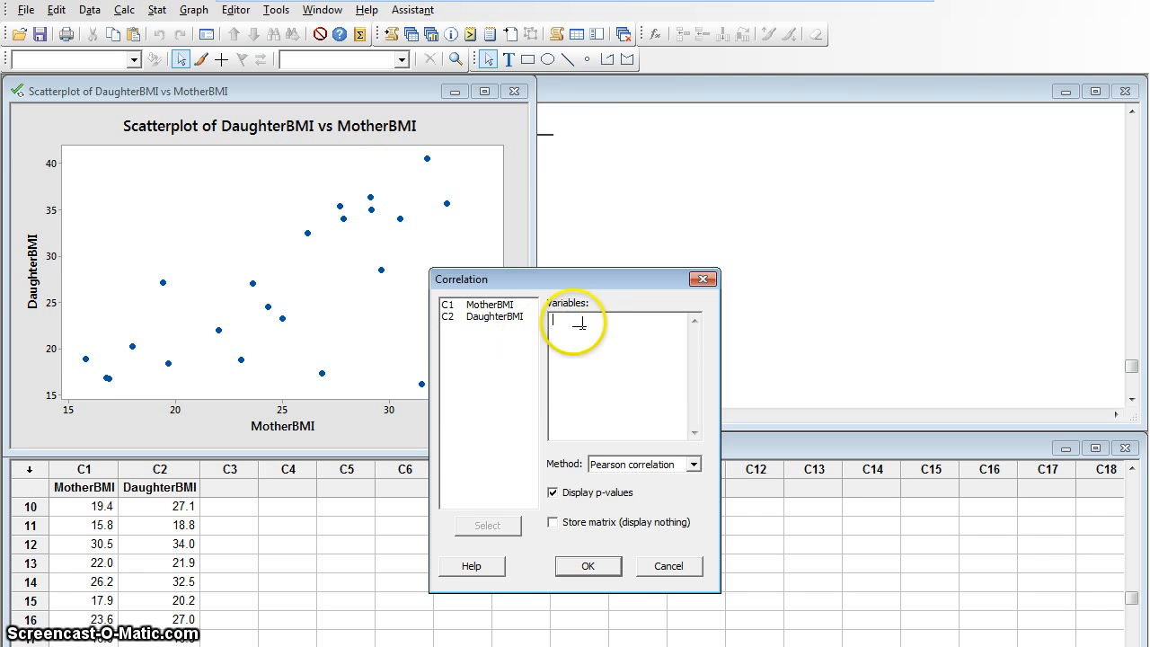
double_click(489, 304)
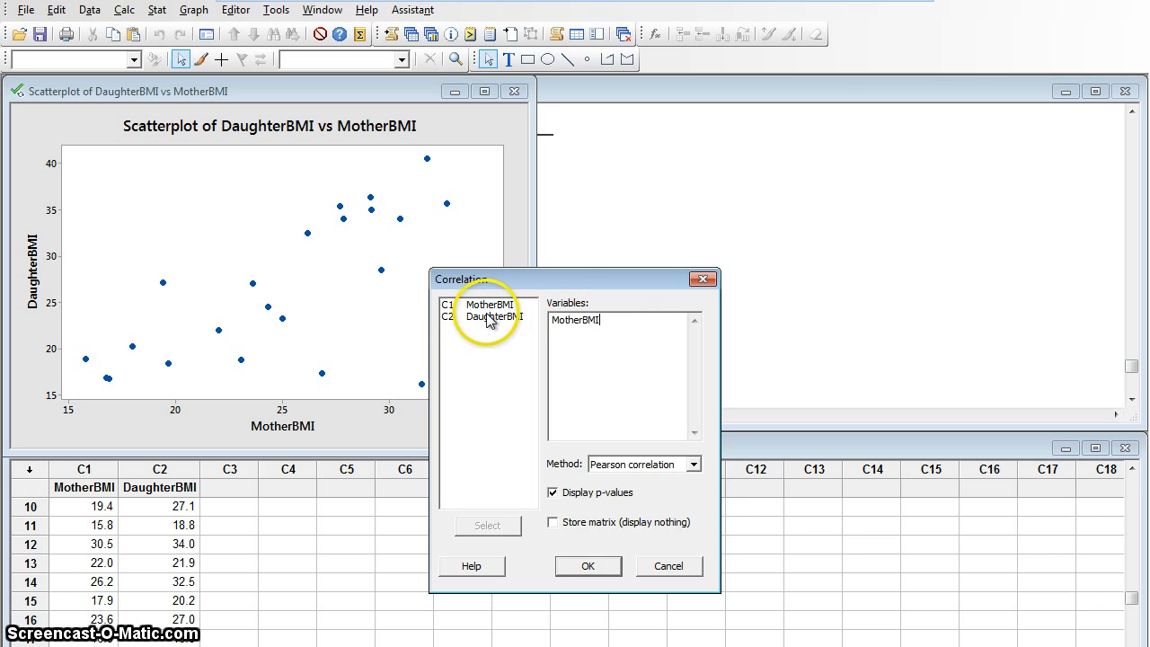
double_click(492, 316)
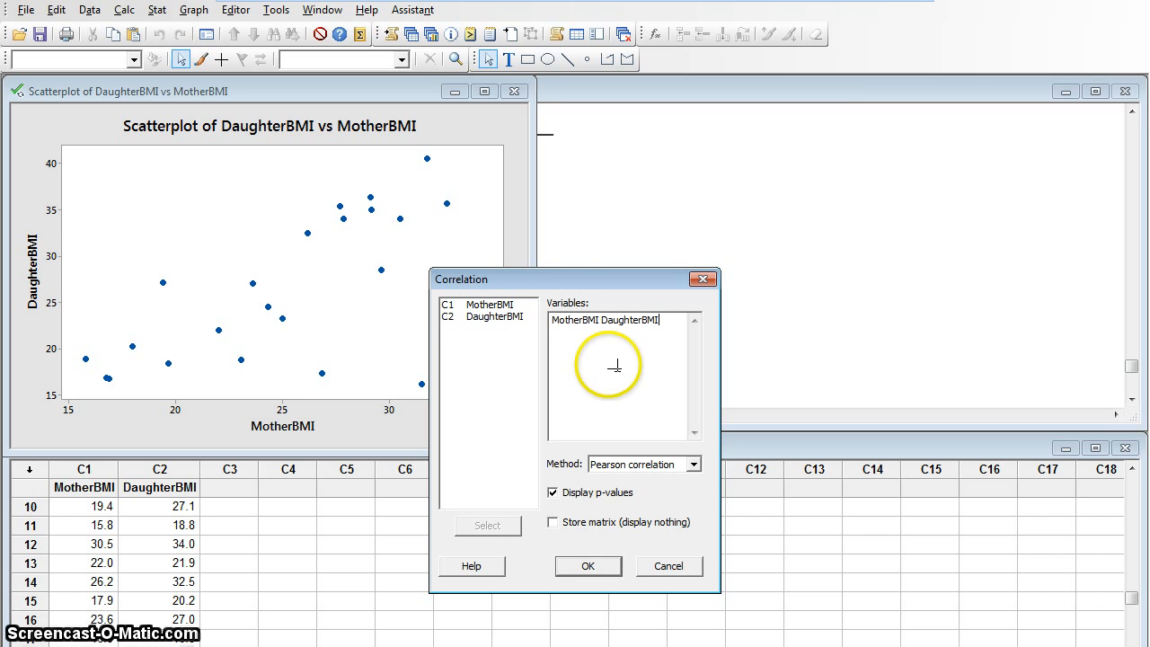
mouse_move(698, 471)
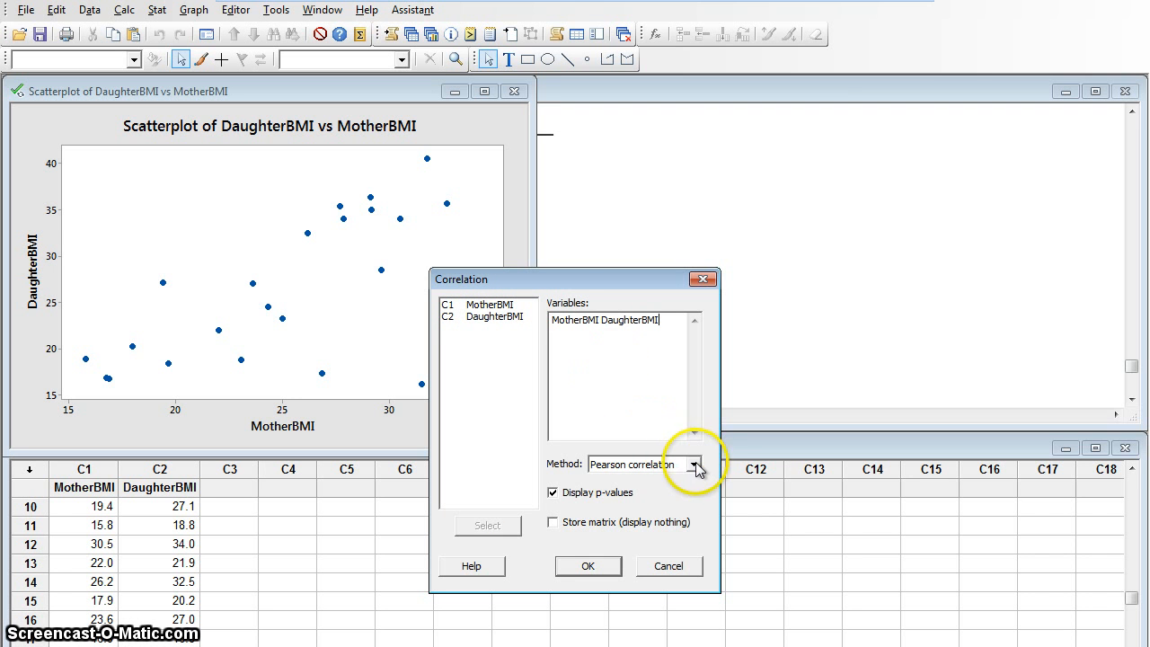
Keep Pearson as the method and run the test, giving r = 0.679, P = 0.001
click(705, 464)
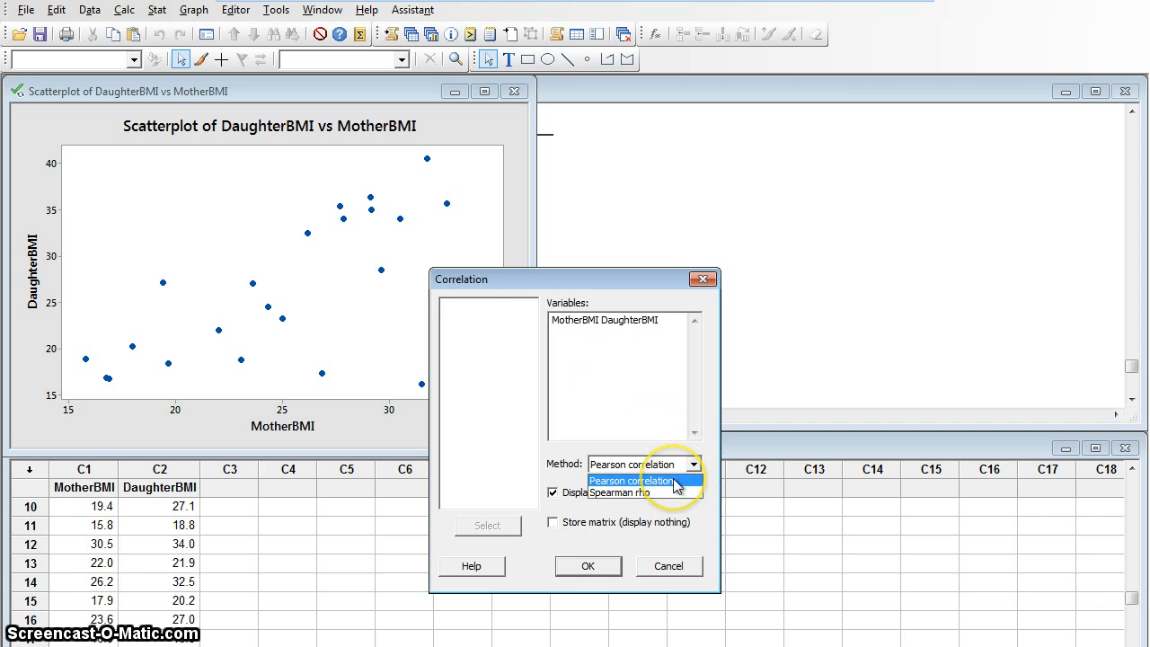
click(637, 482)
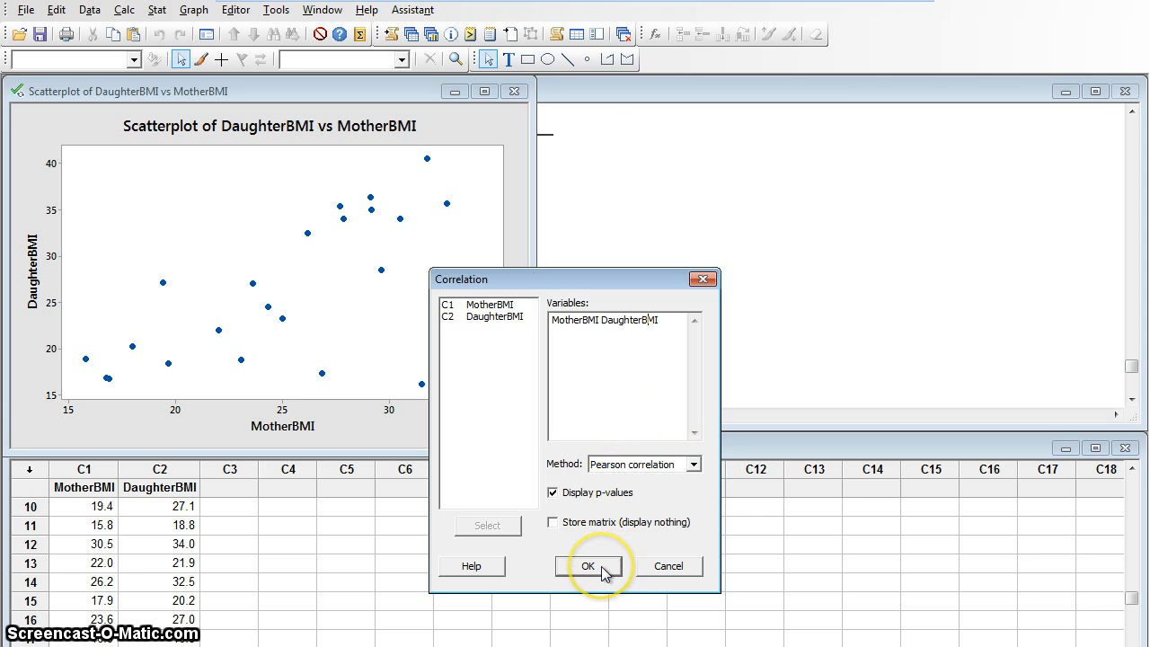
click(588, 566)
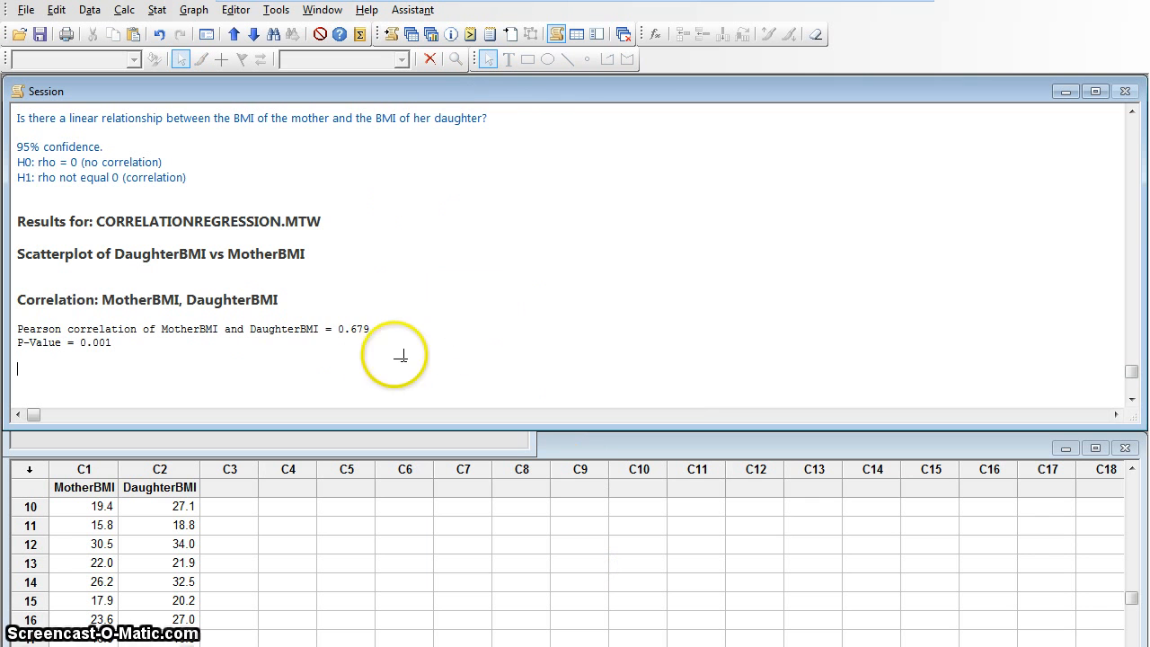
mouse_move(367, 345)
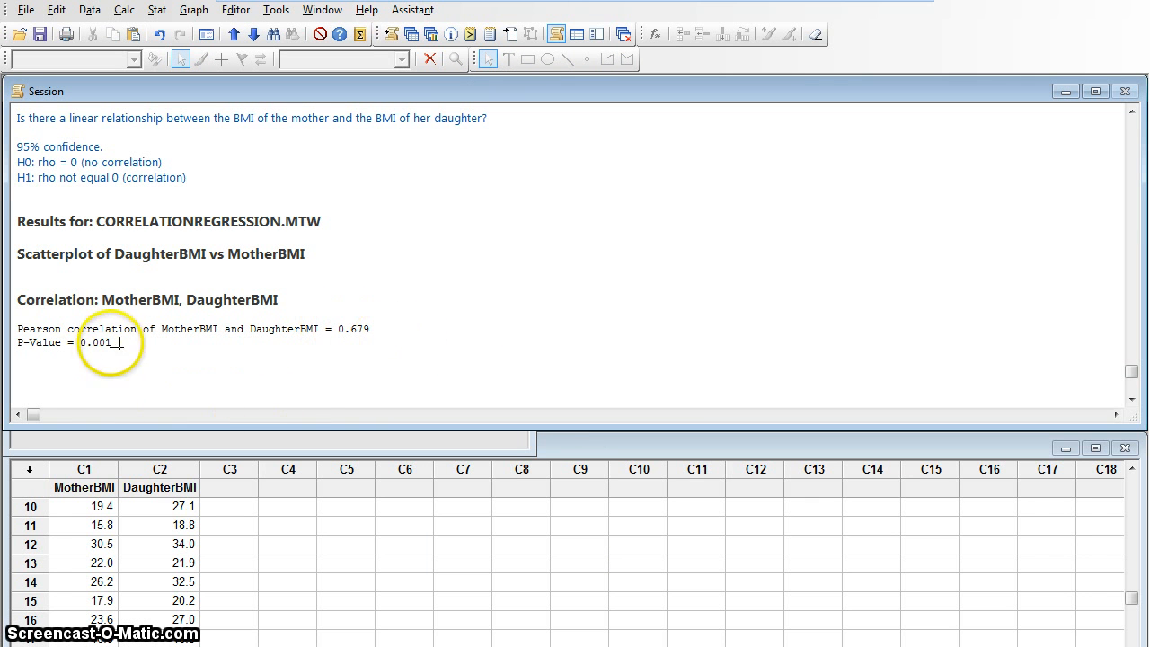
mouse_move(304, 399)
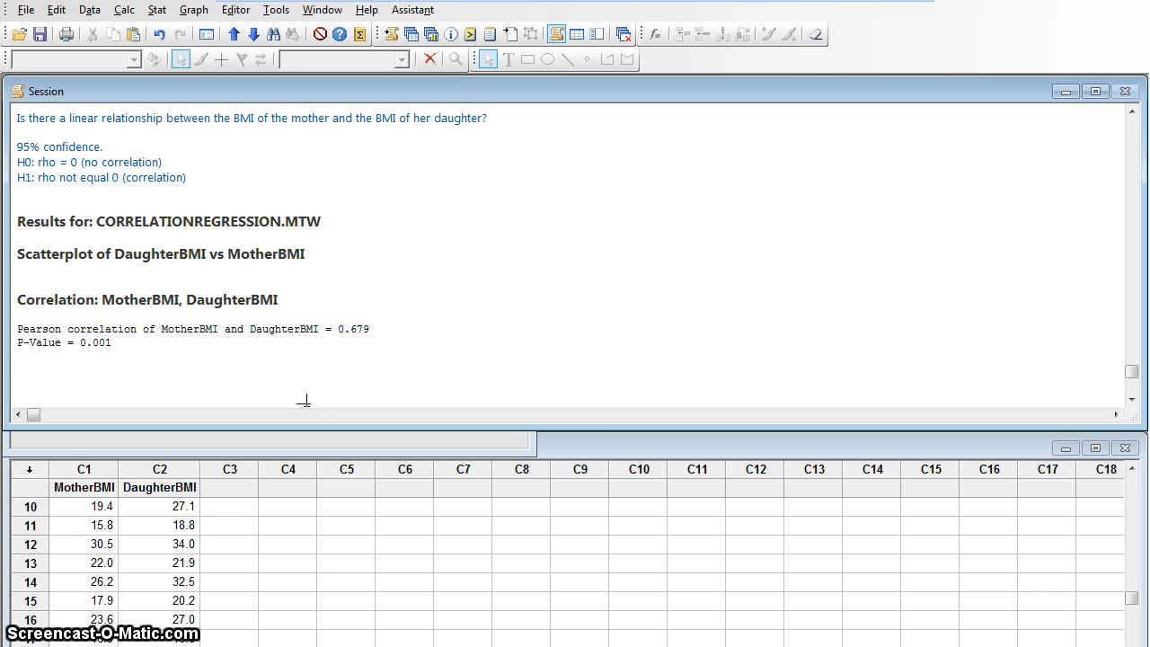
Write 'The P is low, the null must go.' and the sufficient-evidence conclusion of a linear mother–daughter BMI relationship
text(The P is low, the null must go.)
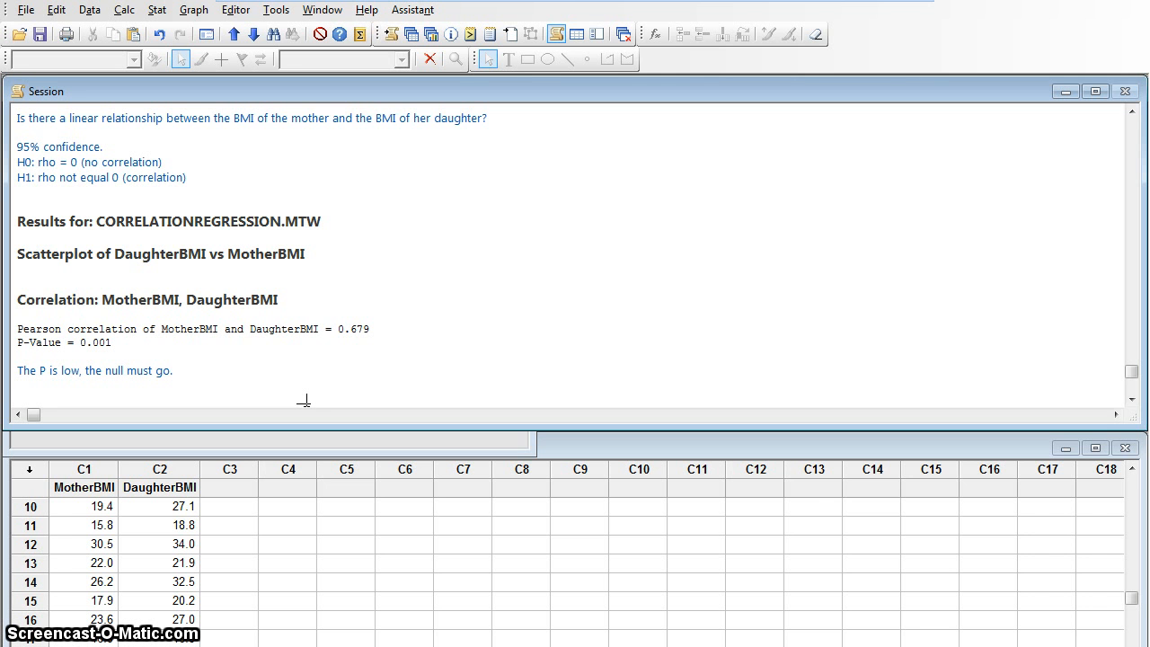
text(There is sufficient)
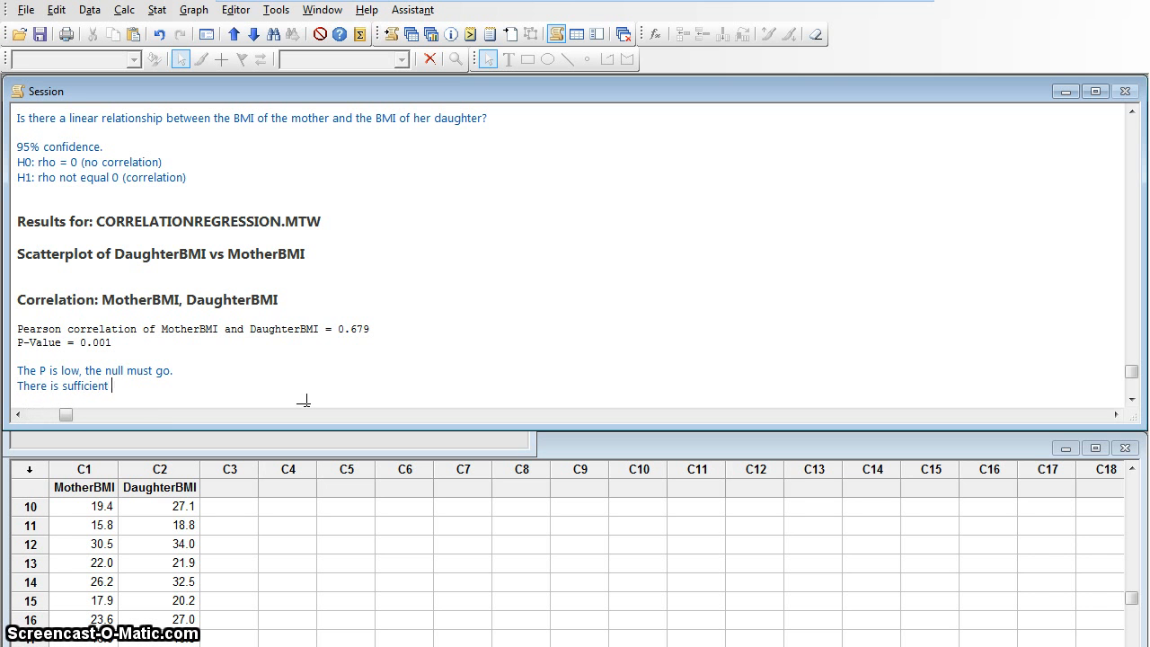
text(evidence)
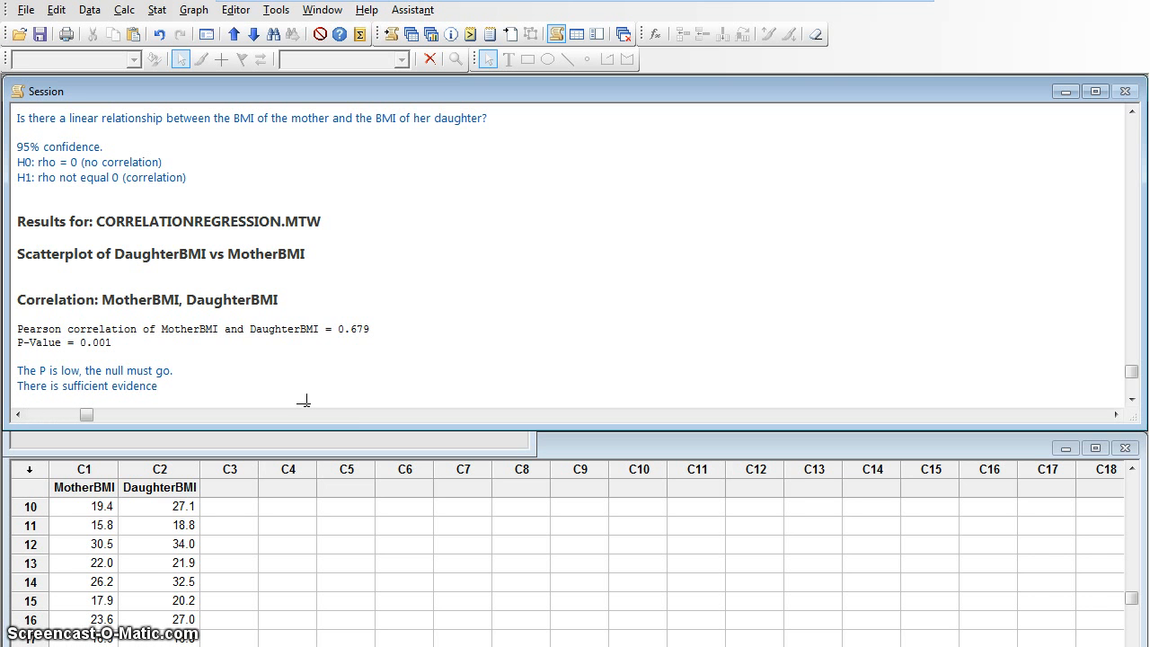
text(that there exists a linear relationship b)
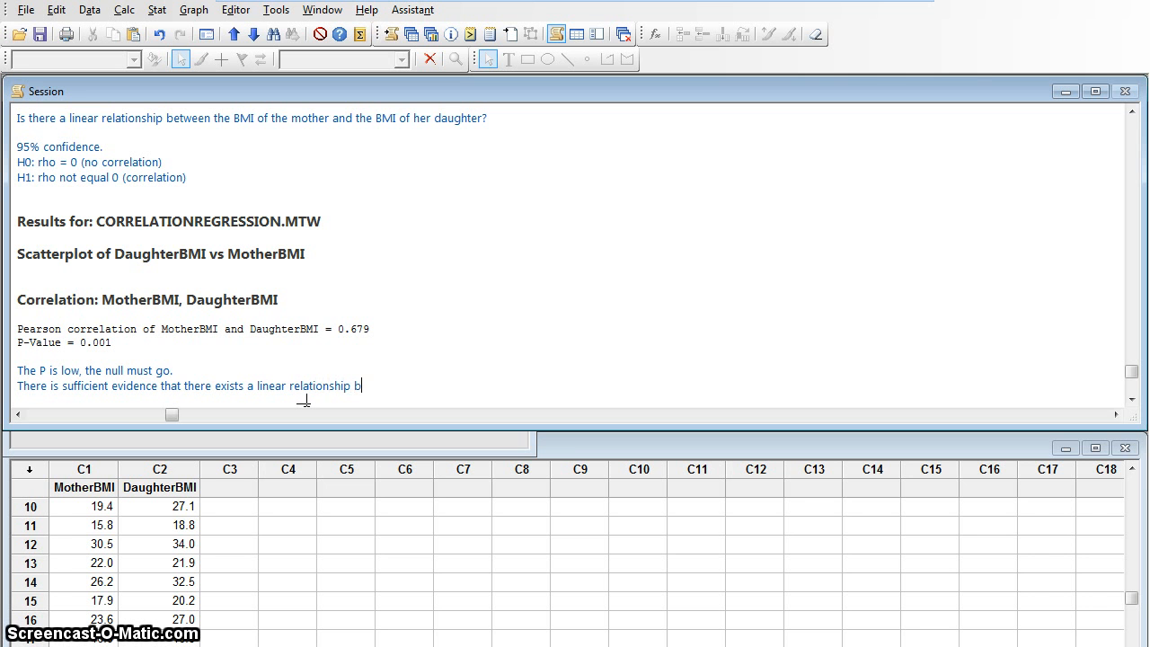
text(etween the BMI of a mother and the BMI of her daughter.)
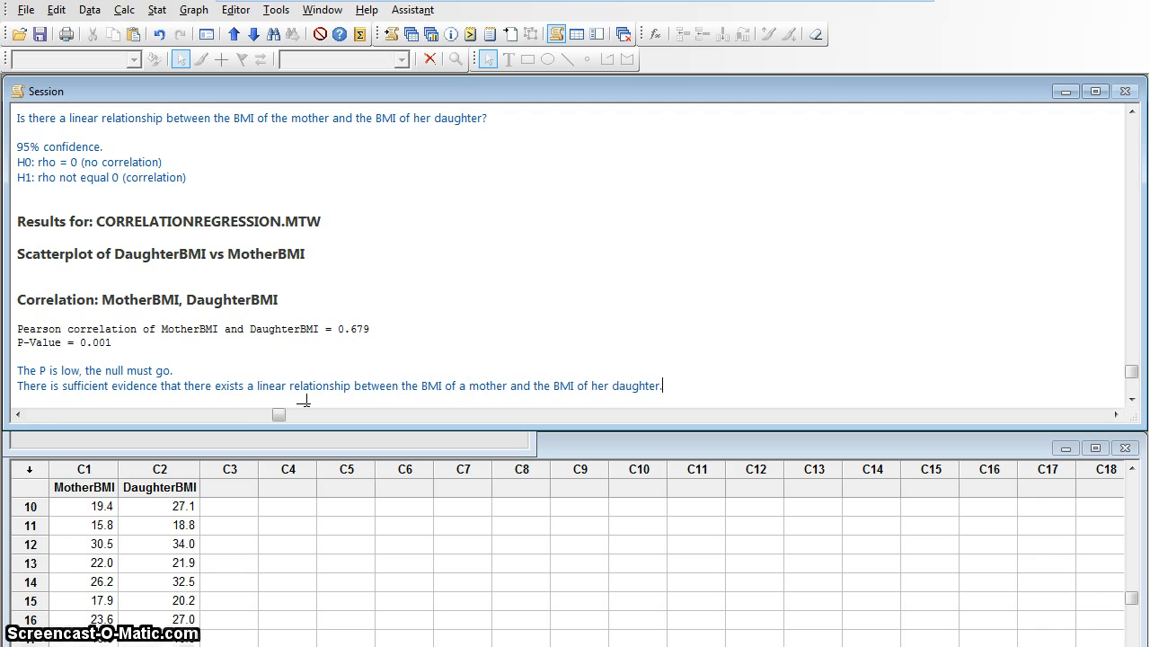
scroll(down, 3)
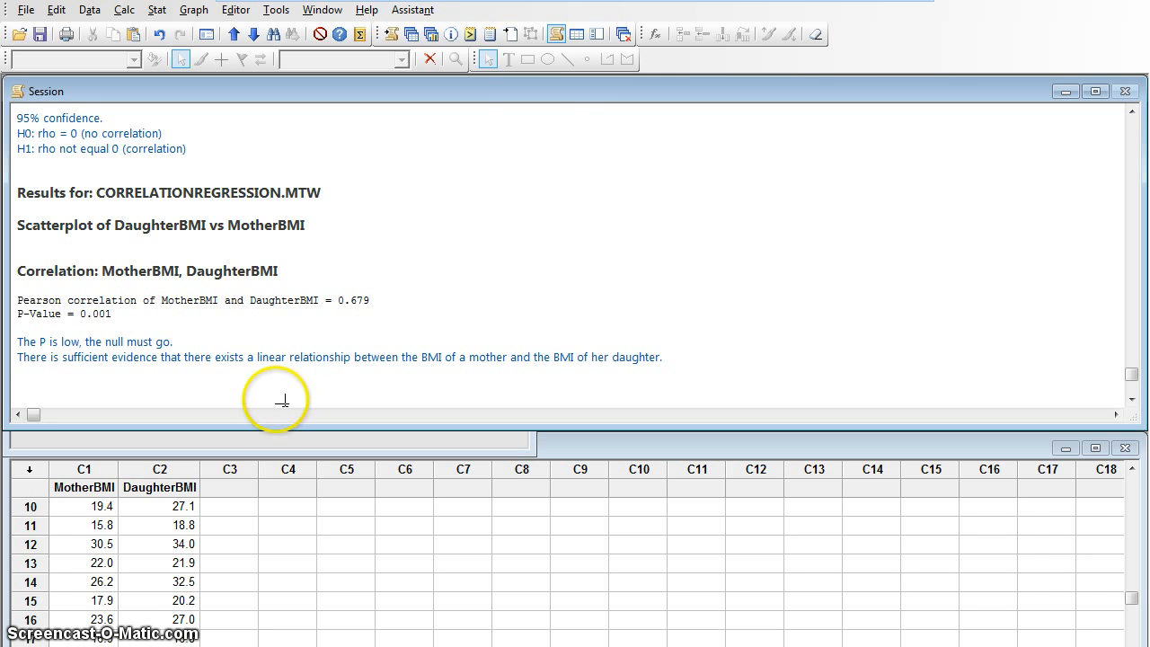
Choose a scatterplot of the With Regression type from the Graph menu
click(156, 11)
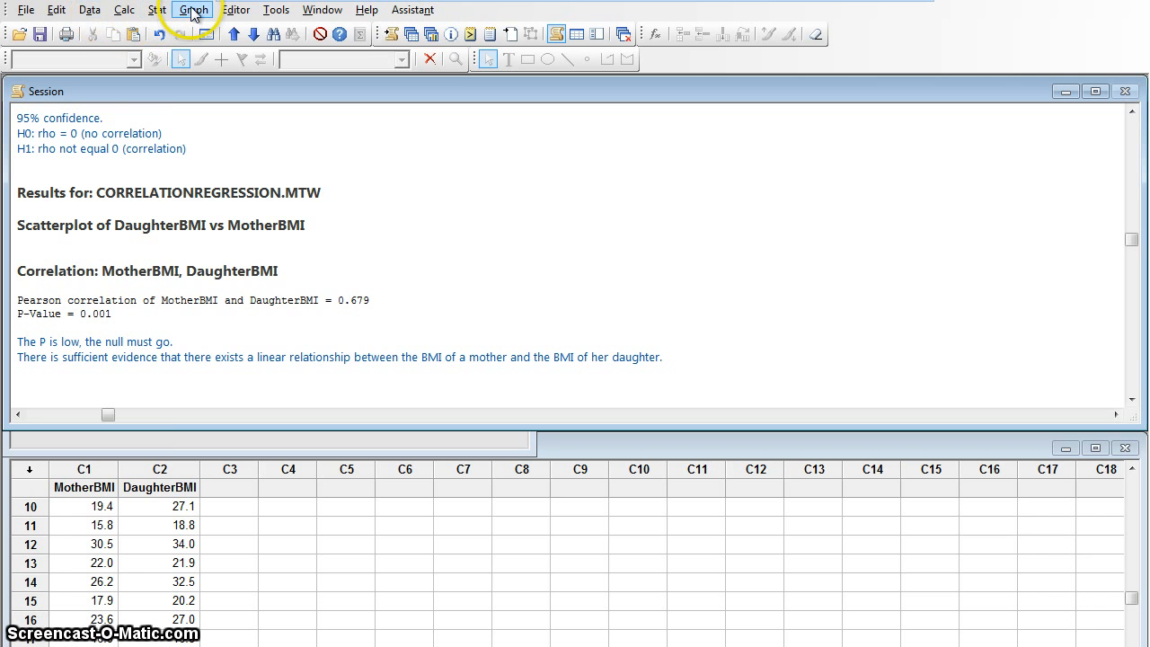
click(194, 11)
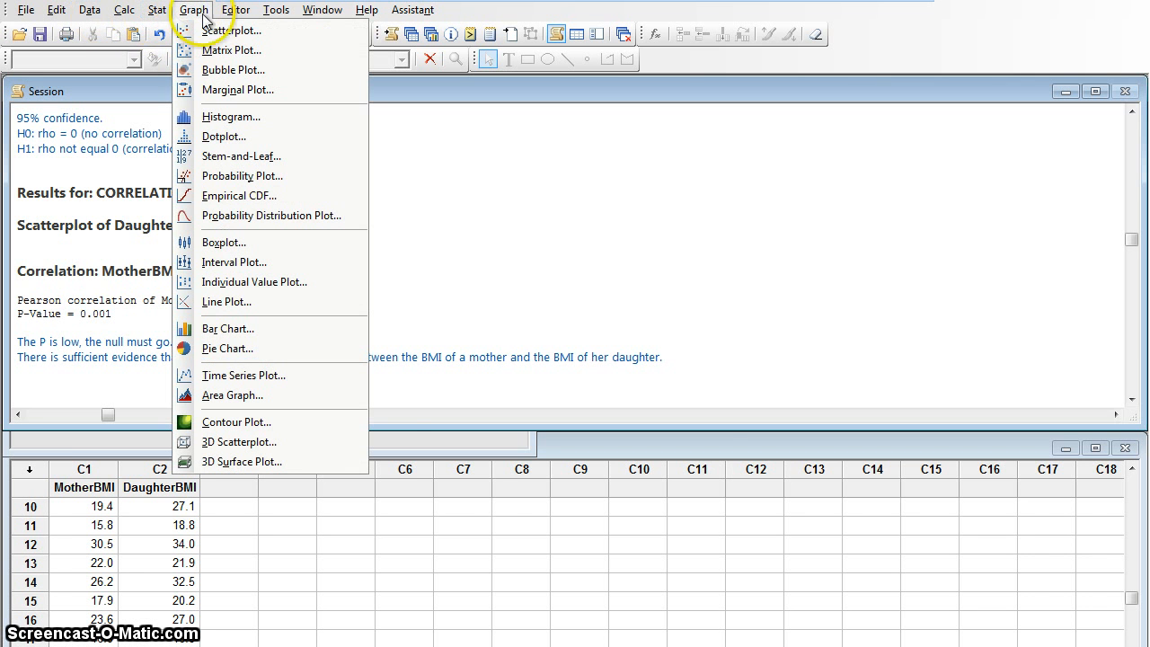
click(226, 29)
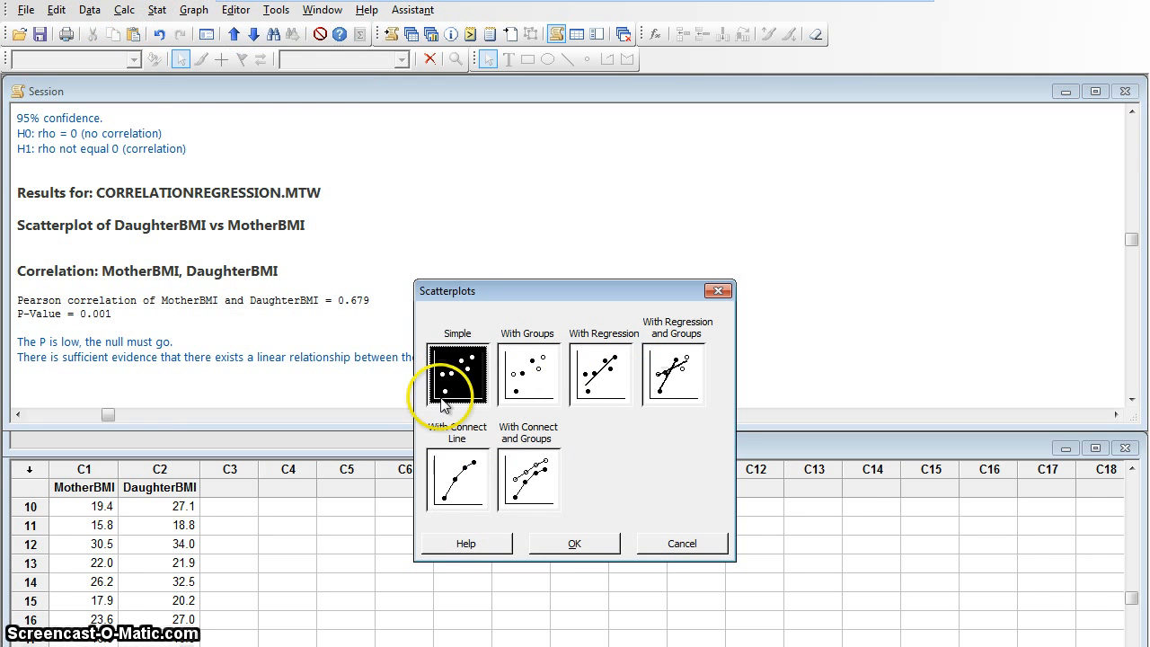
mouse_move(600, 385)
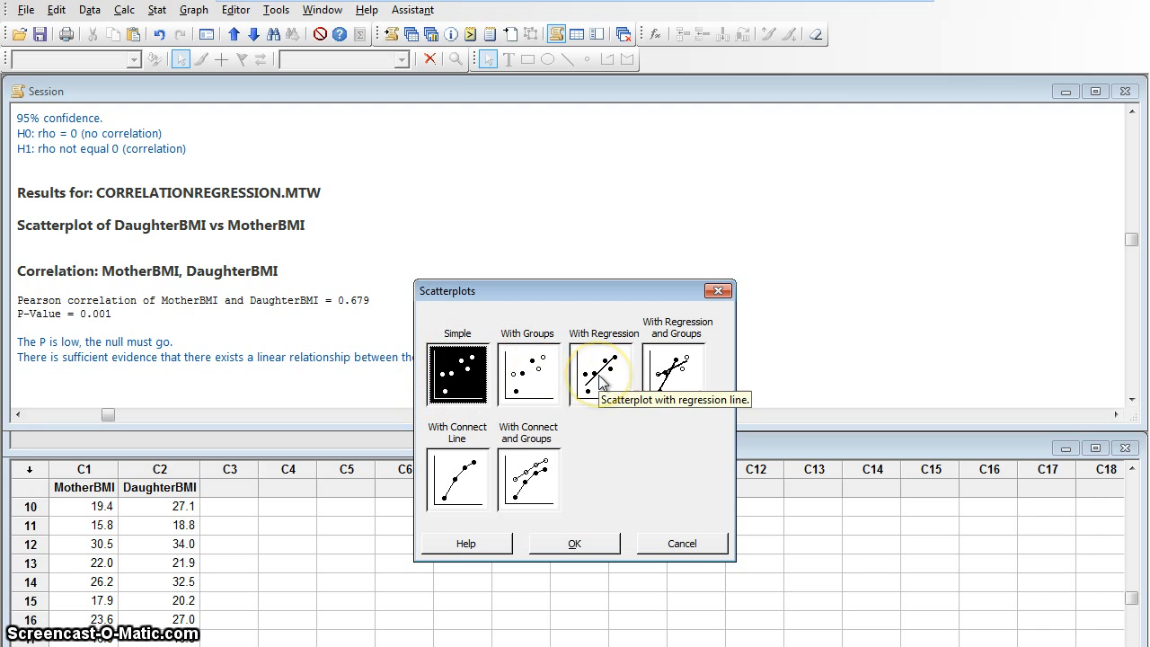
click(600, 373)
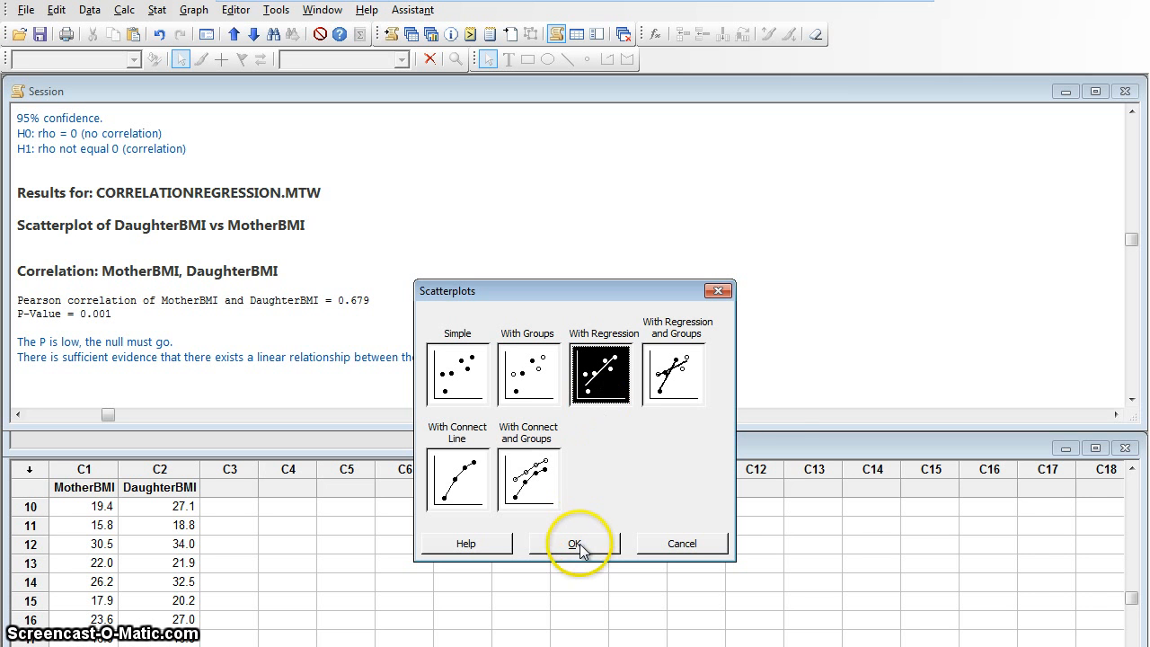
click(572, 543)
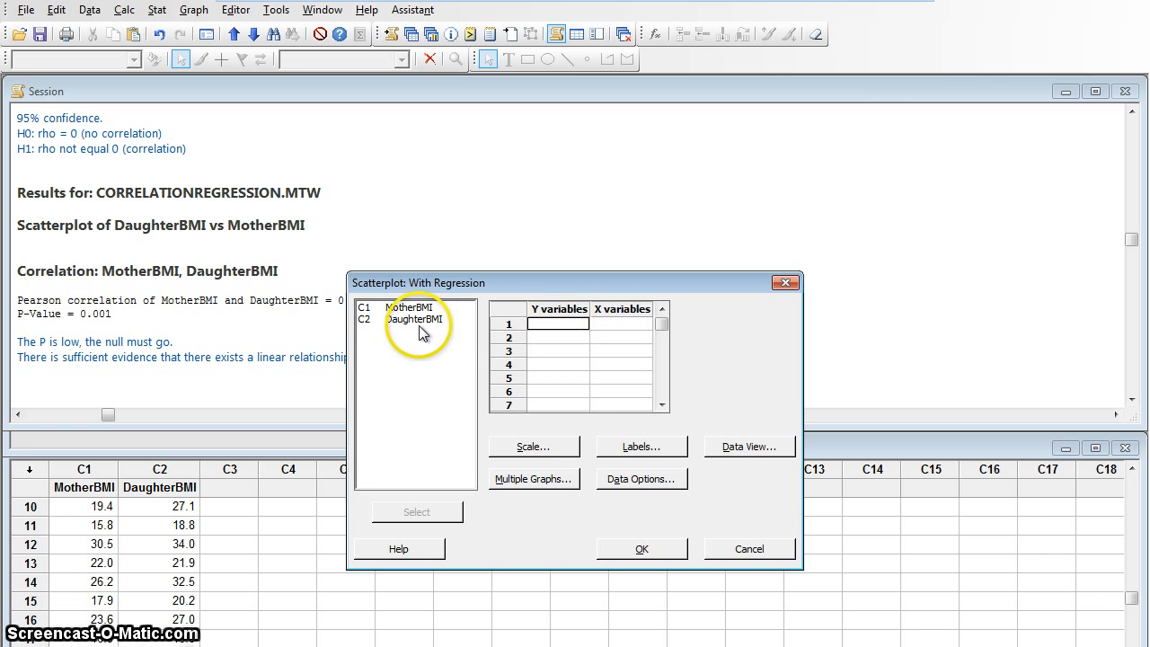
Set DaughterBMI as Y against MotherBMI and create the regression scatterplot
double_click(415, 320)
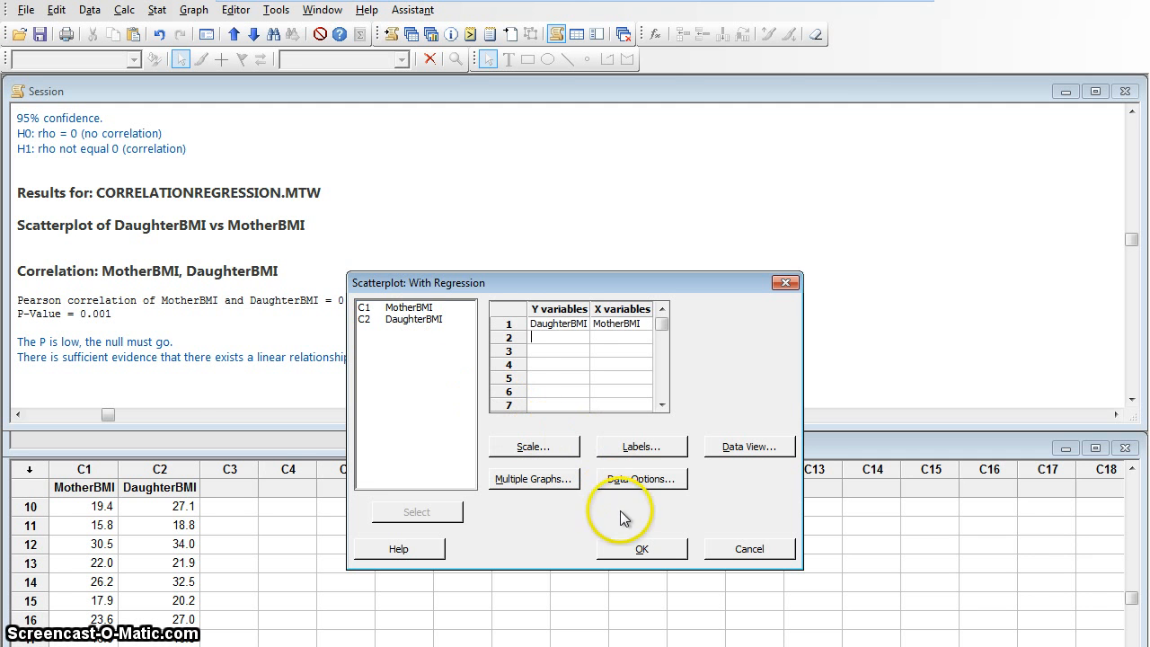
click(640, 546)
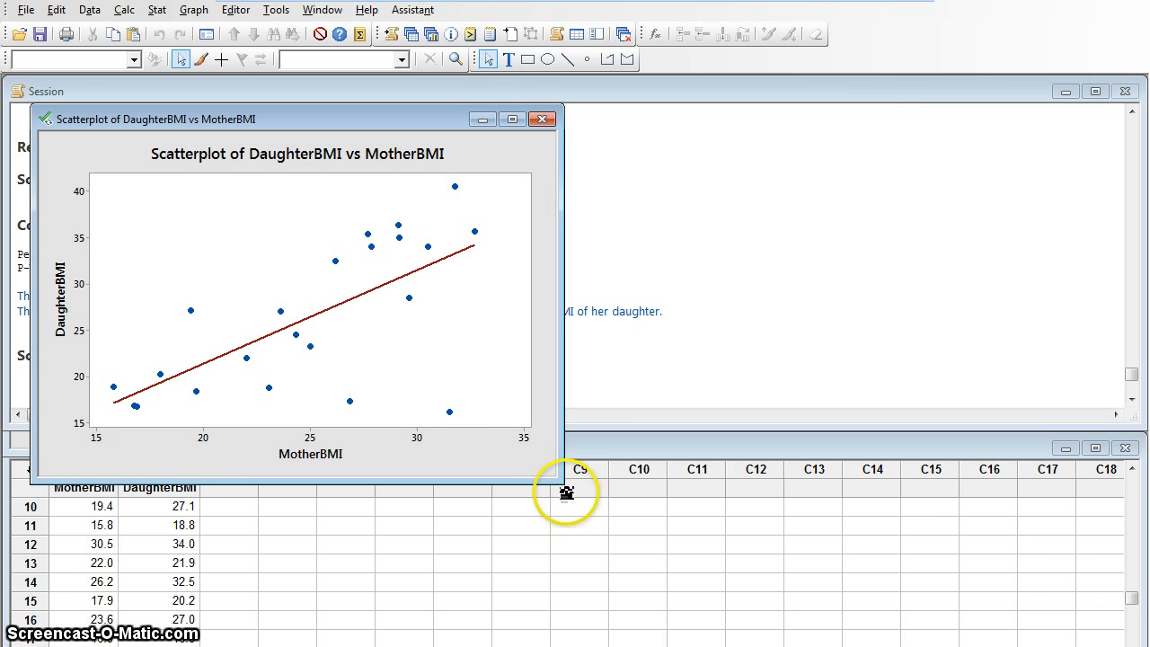
mouse_move(358, 299)
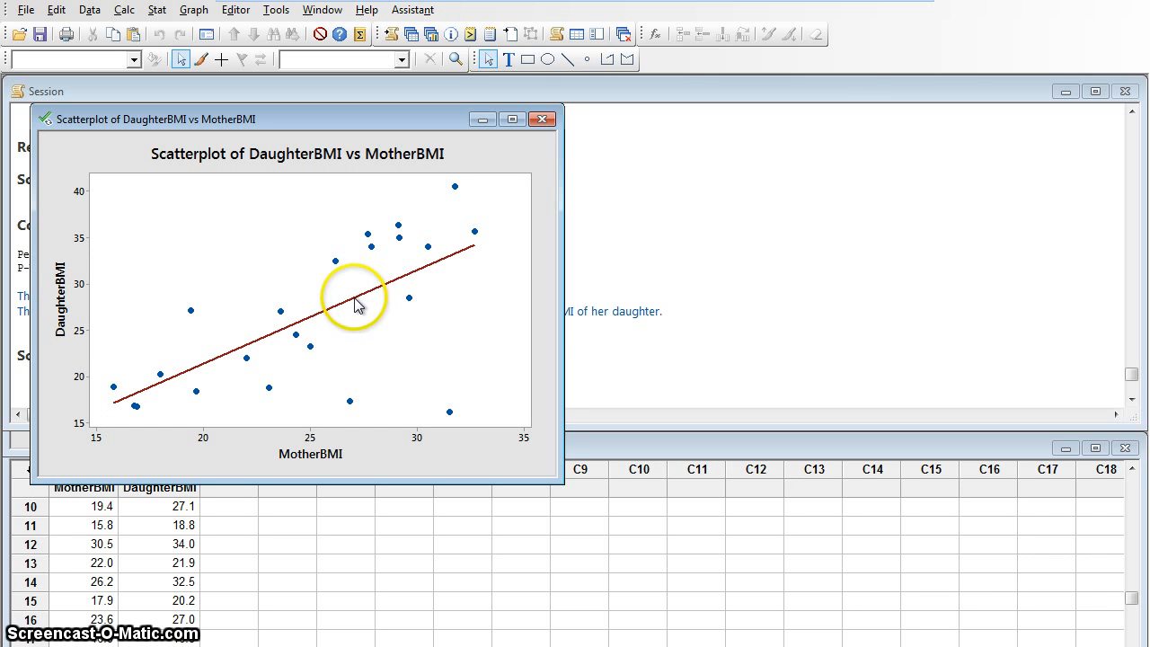
mouse_move(356, 306)
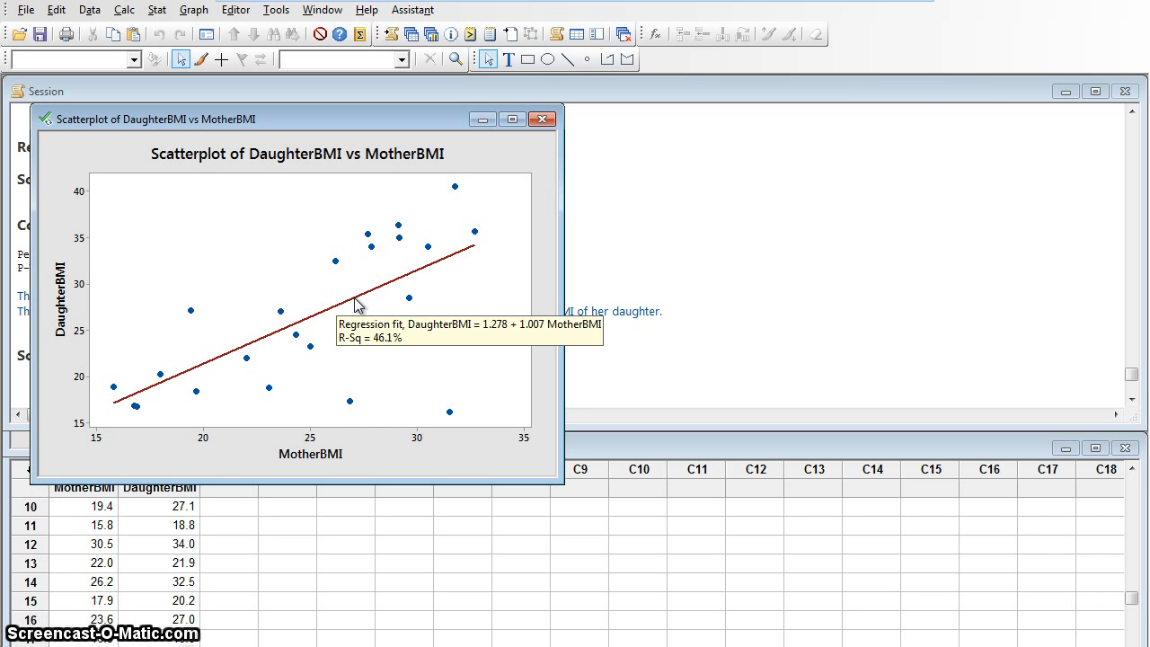